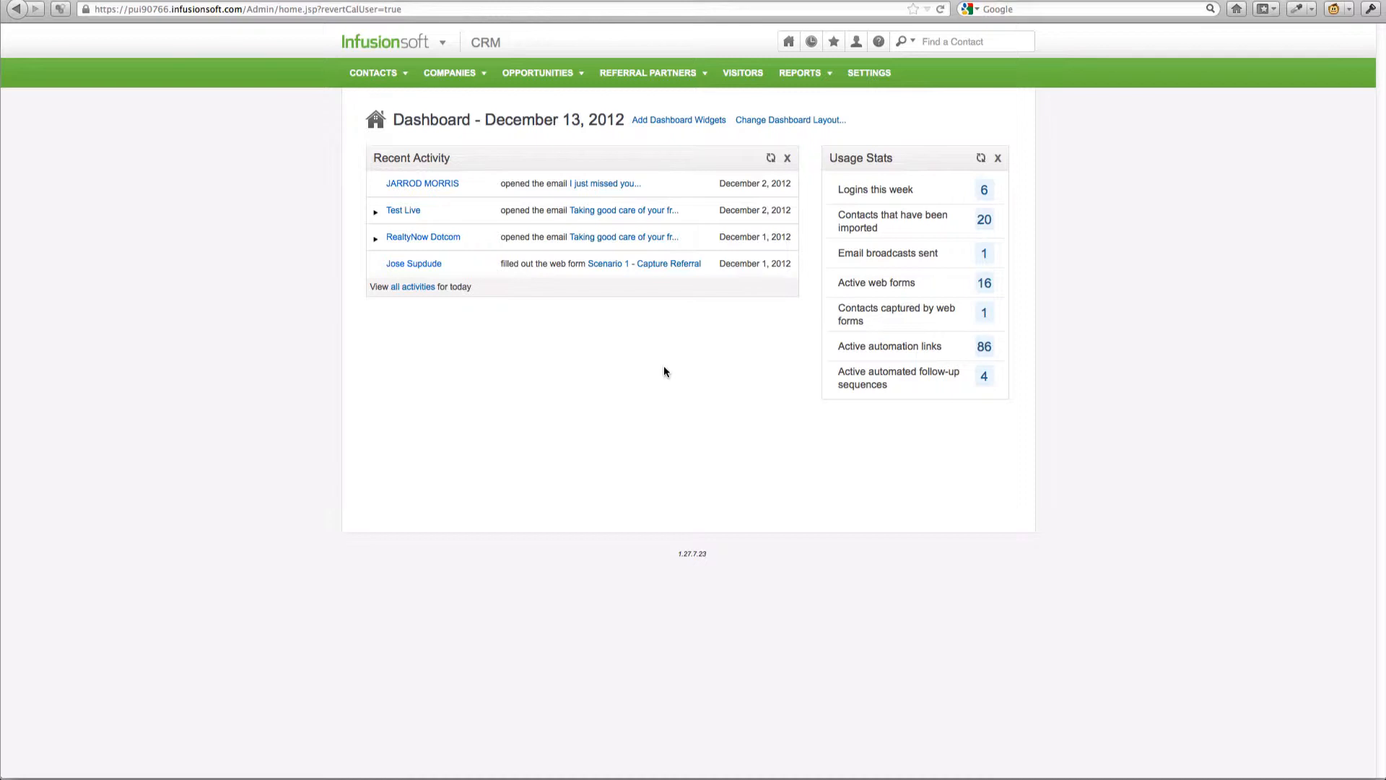
{"action": "mouse_move", "coordinate": [690, 388]}
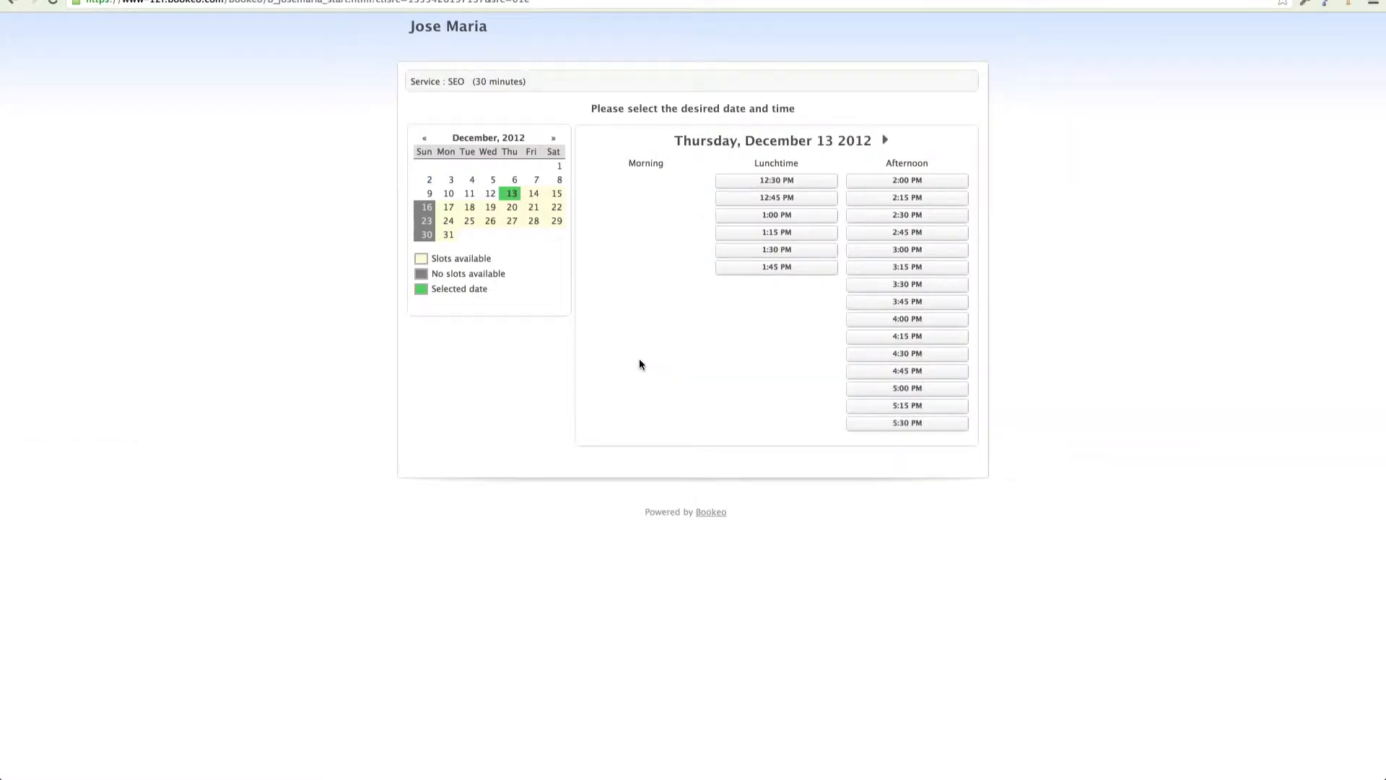
{"action": "mouse_move", "coordinate": [649, 393]}
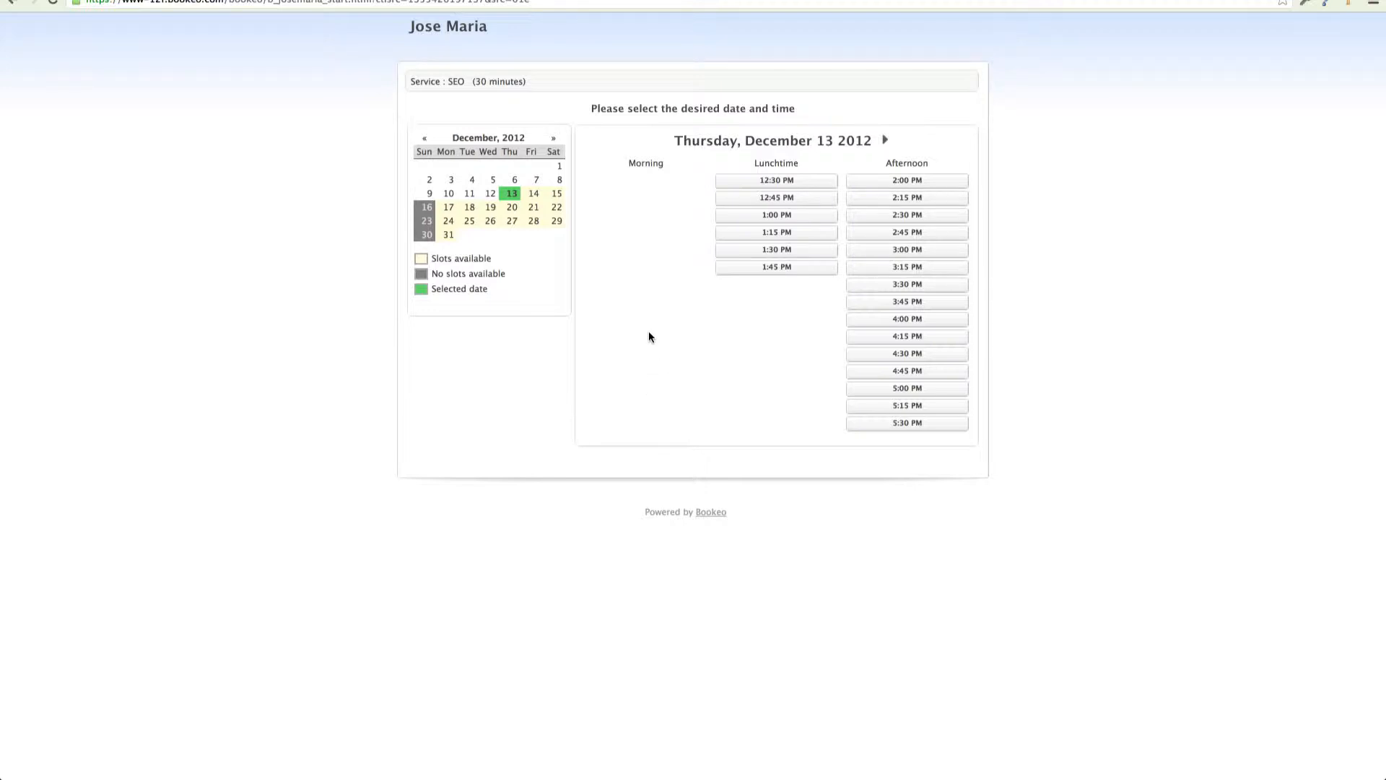
{"action": "mouse_move", "coordinate": [937, 172]}
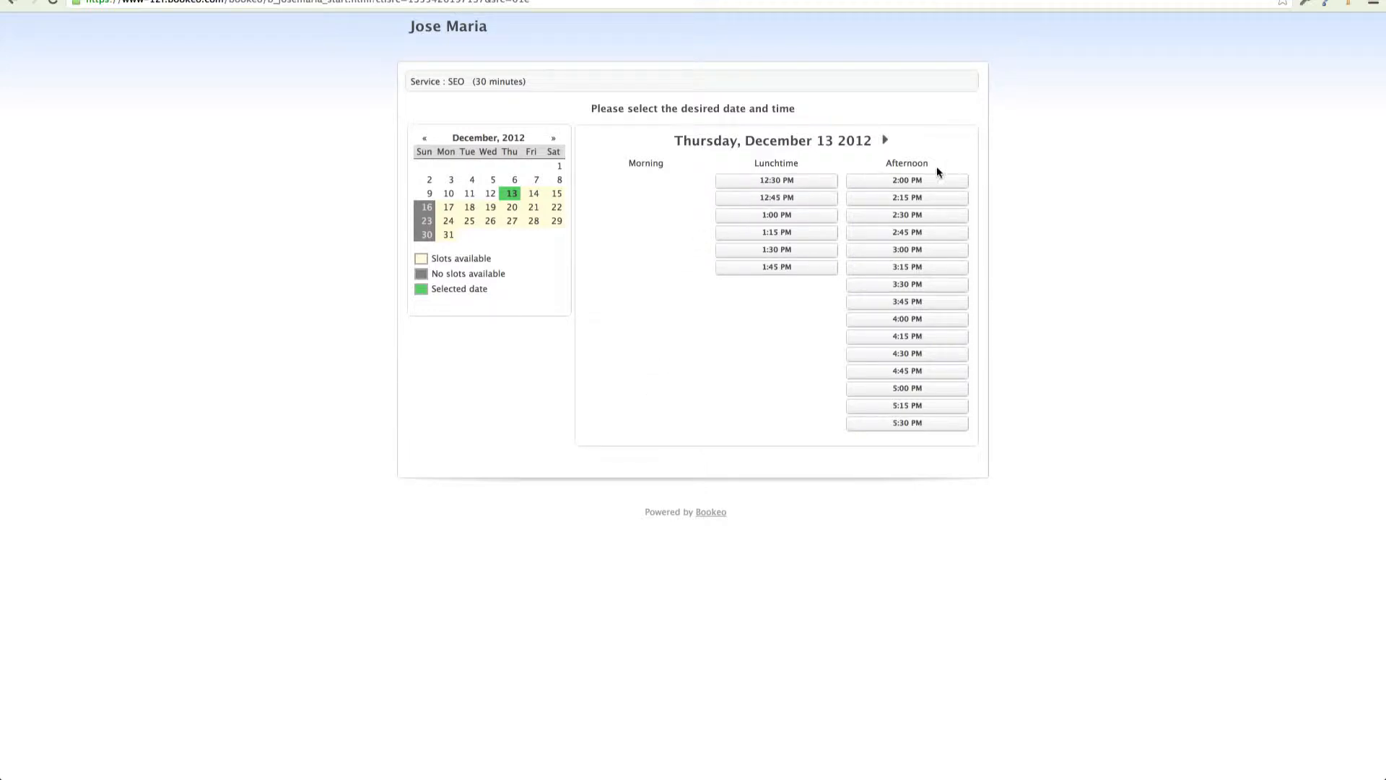
Choose the 2:00 PM slot and enter the phone number 555-555-55.
{"action": "left_click", "coordinate": [907, 181]}
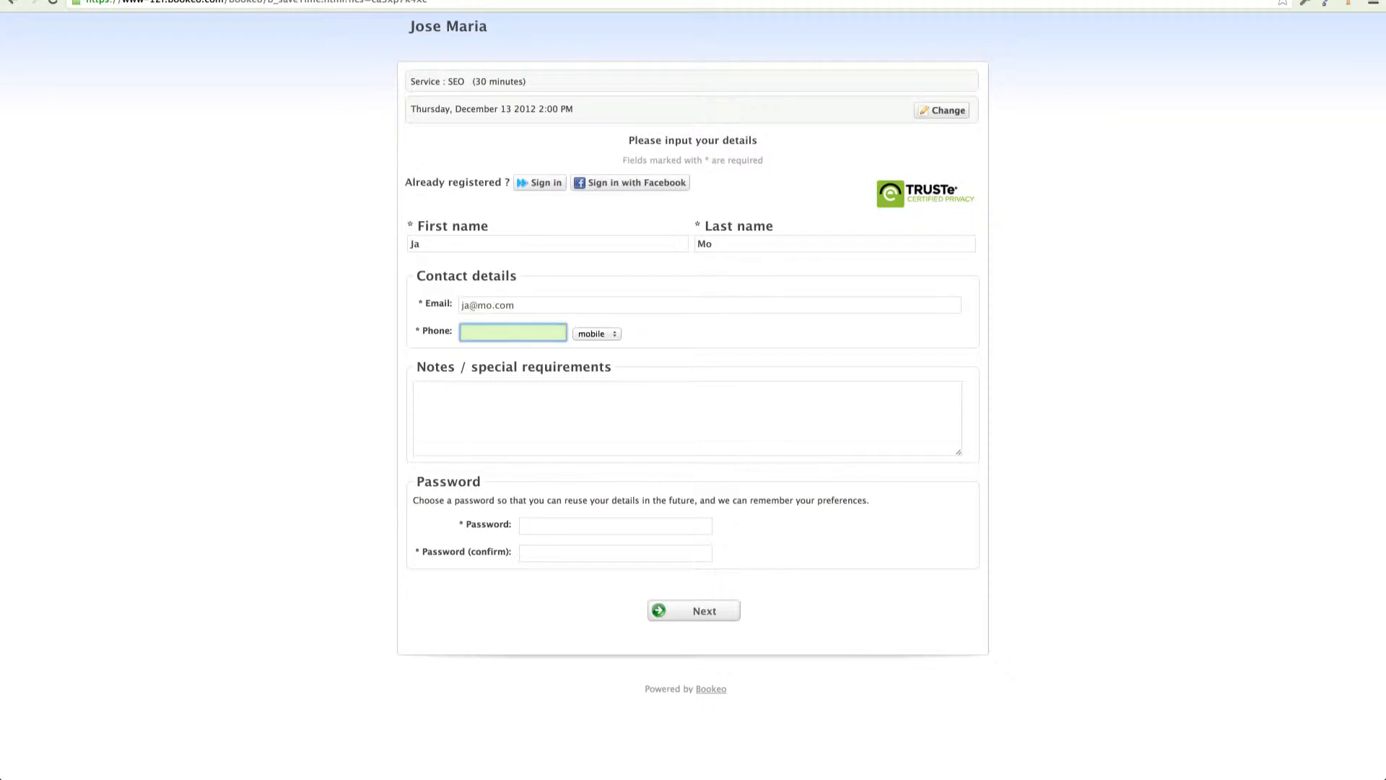
{"action": "type", "text": "555-555-5555"}
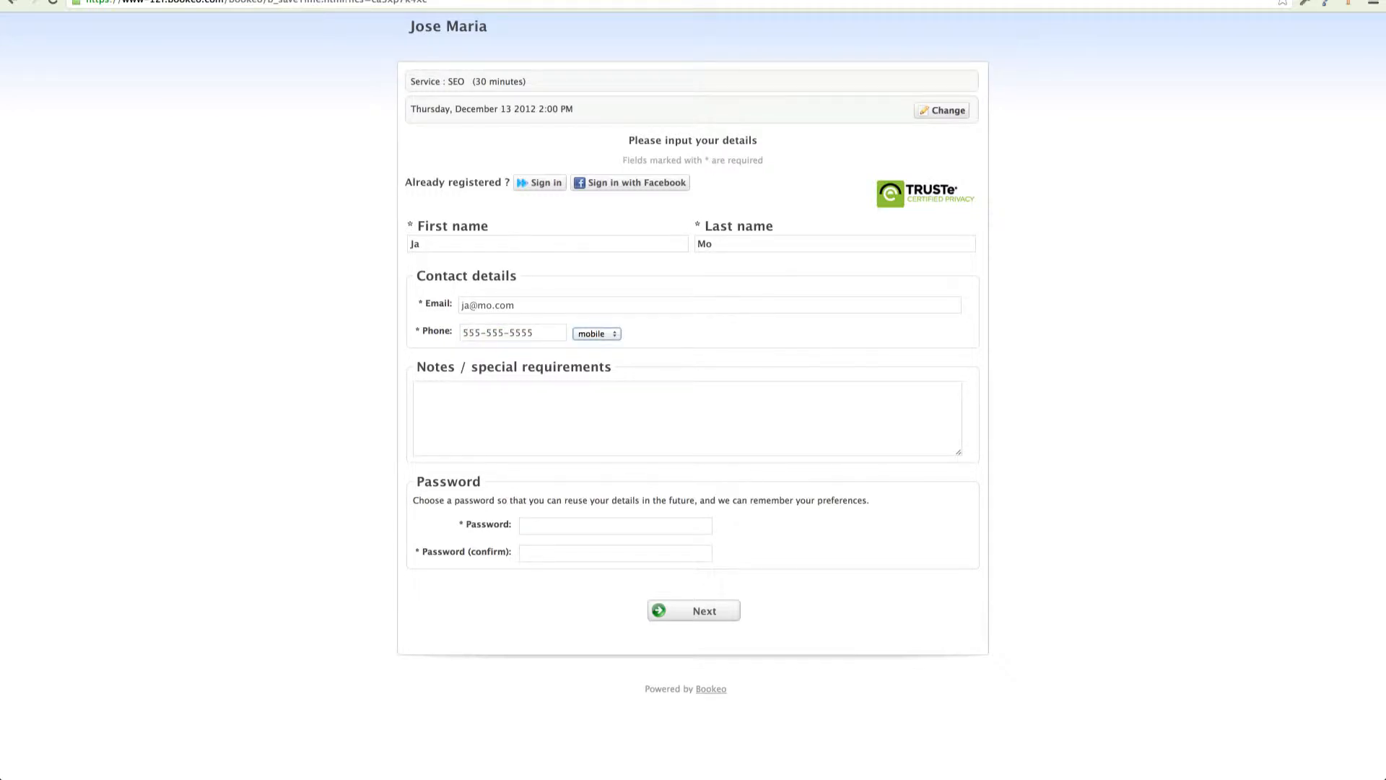
Add the note 'Can't wait to have you teach me about SEO'.
{"action": "left_click", "coordinate": [687, 417]}
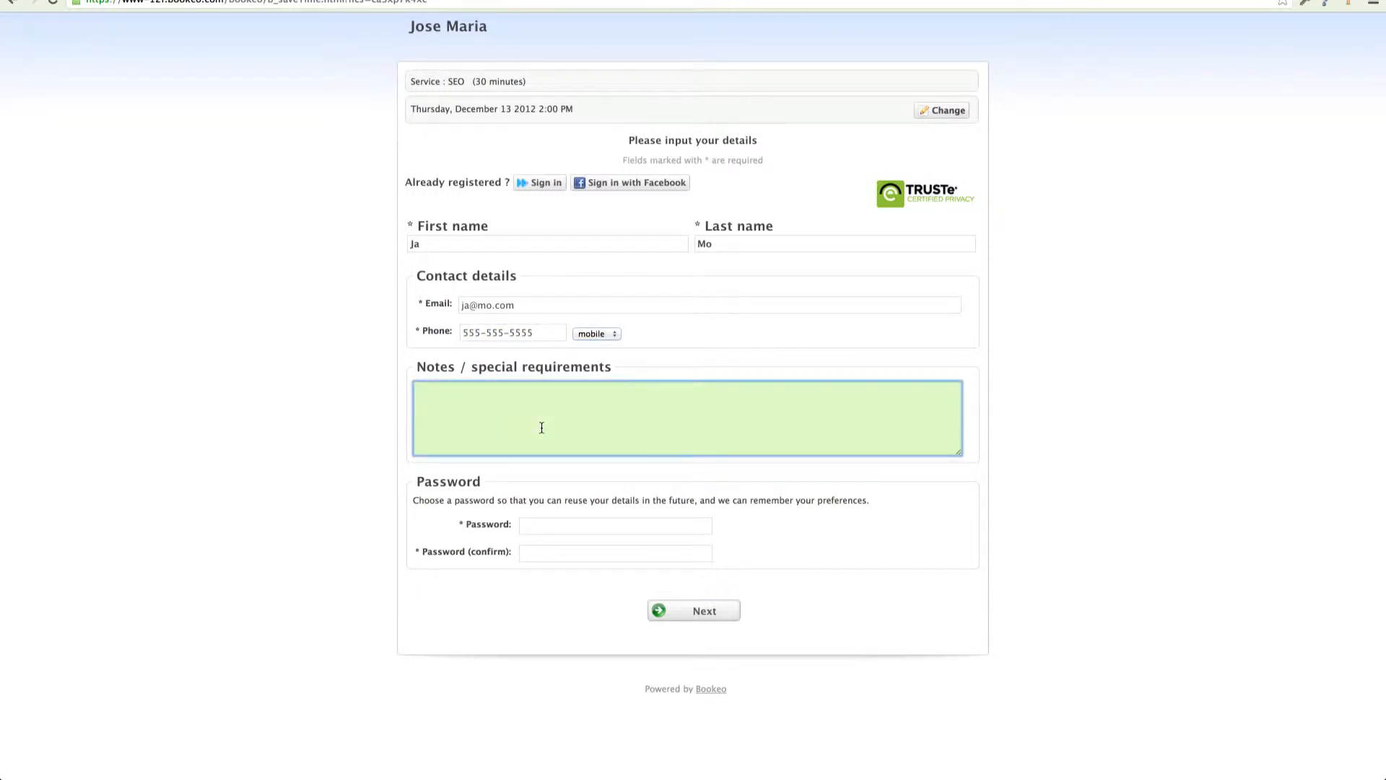
{"action": "type", "text": "Can't wait to have y"}
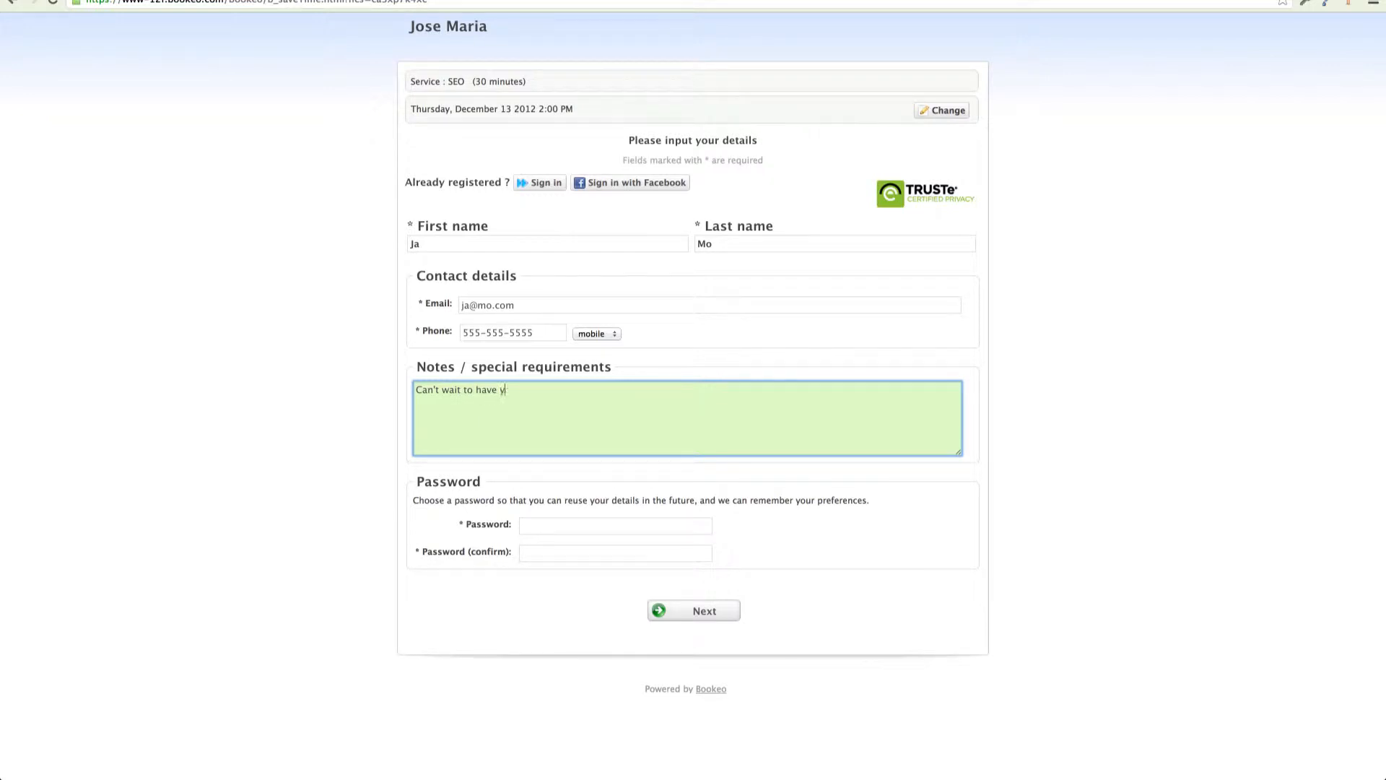
{"action": "type", "text": "ou teach me about"}
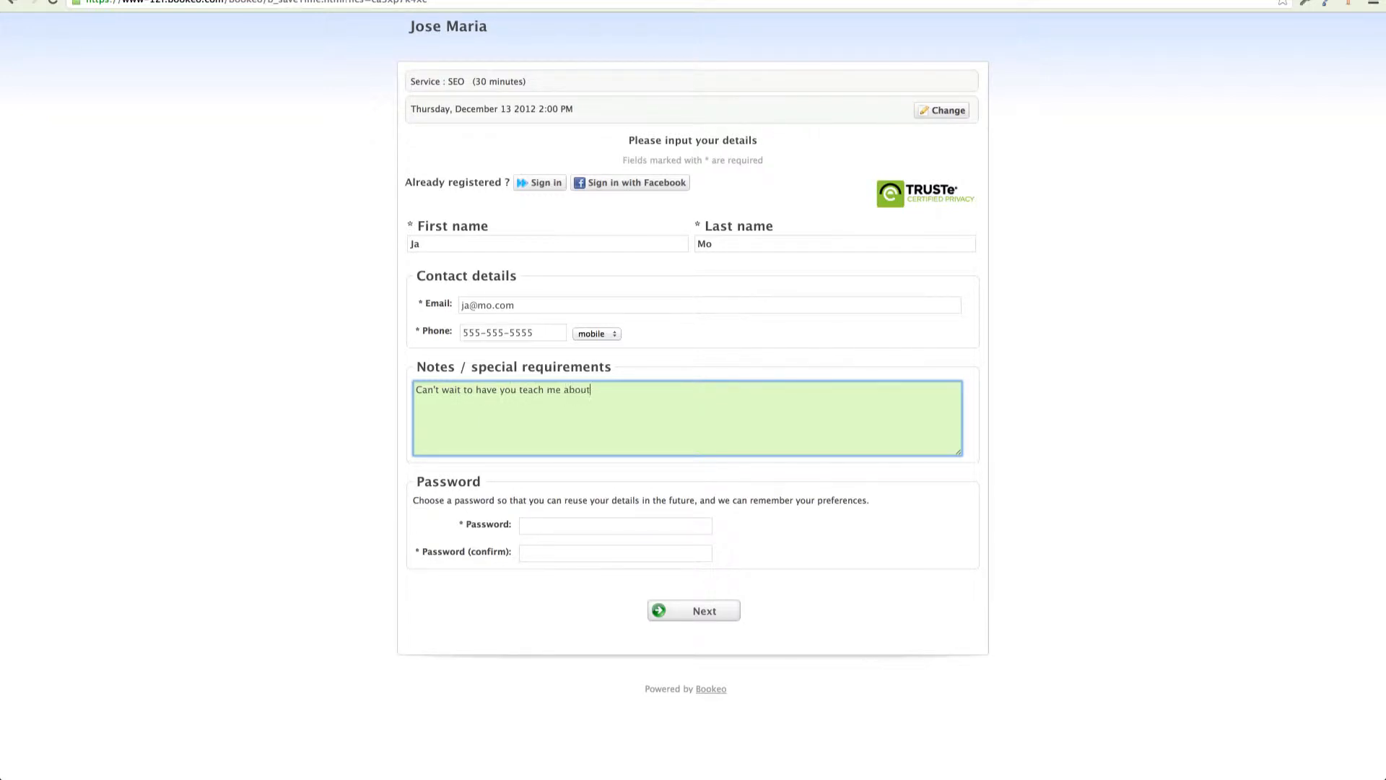
{"action": "type", "text": "SEO!"}
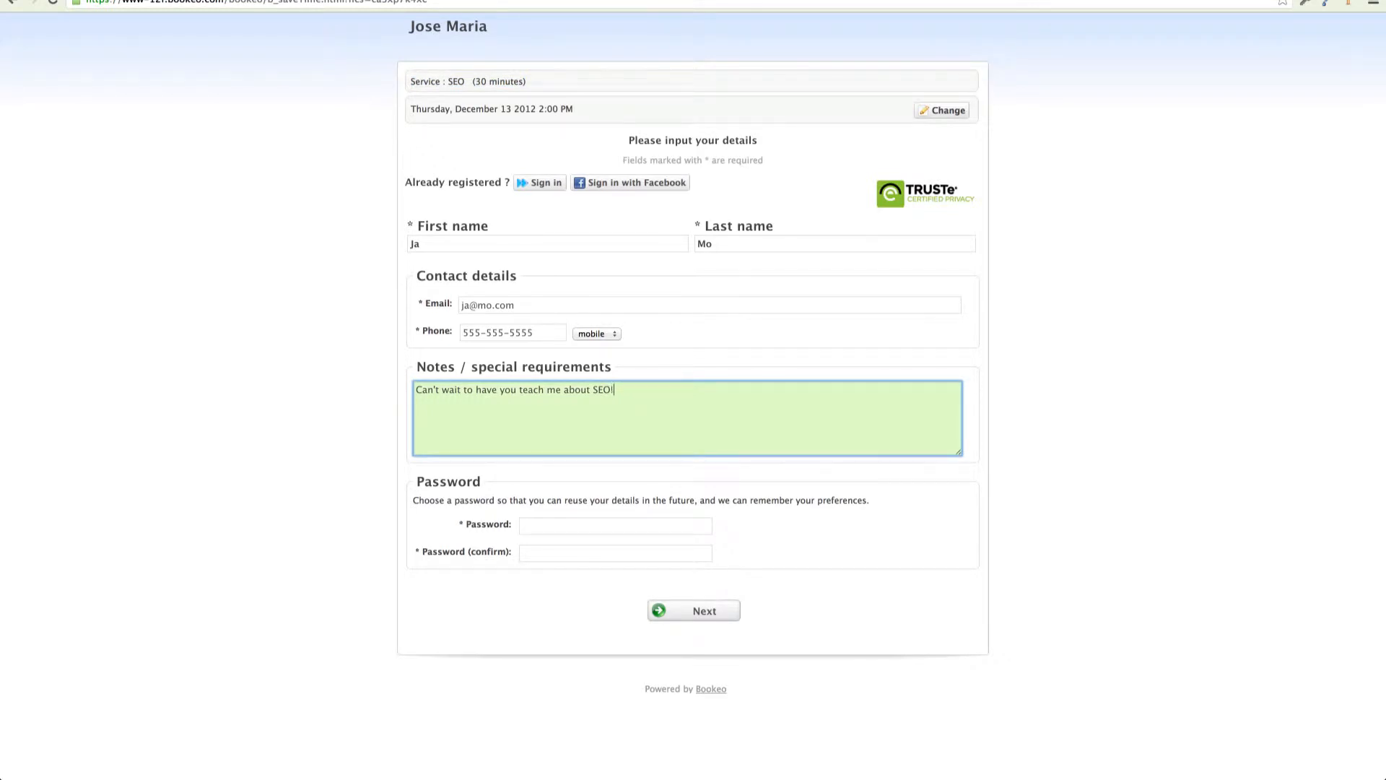
Fill in 'password' as the booking account password.
{"action": "left_click", "coordinate": [615, 525]}
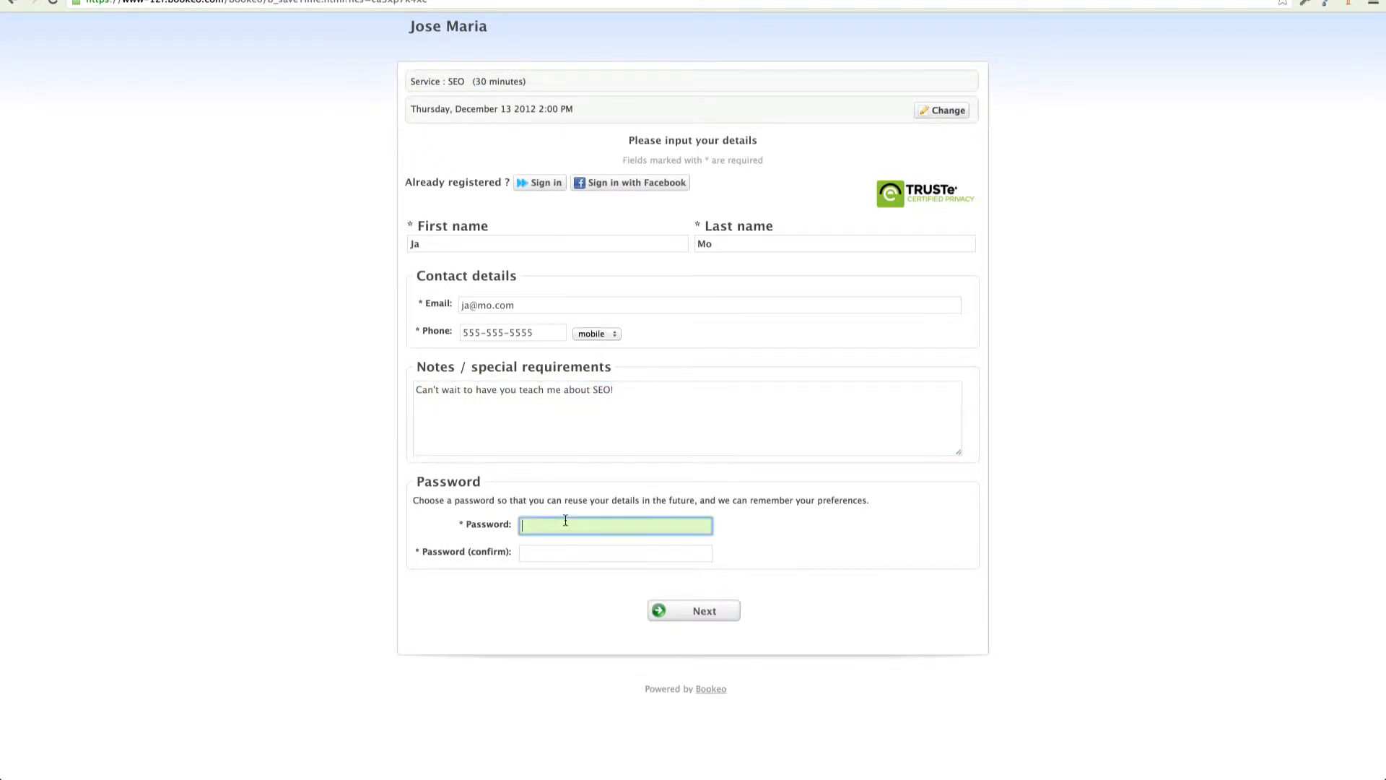
{"action": "type", "text": "password"}
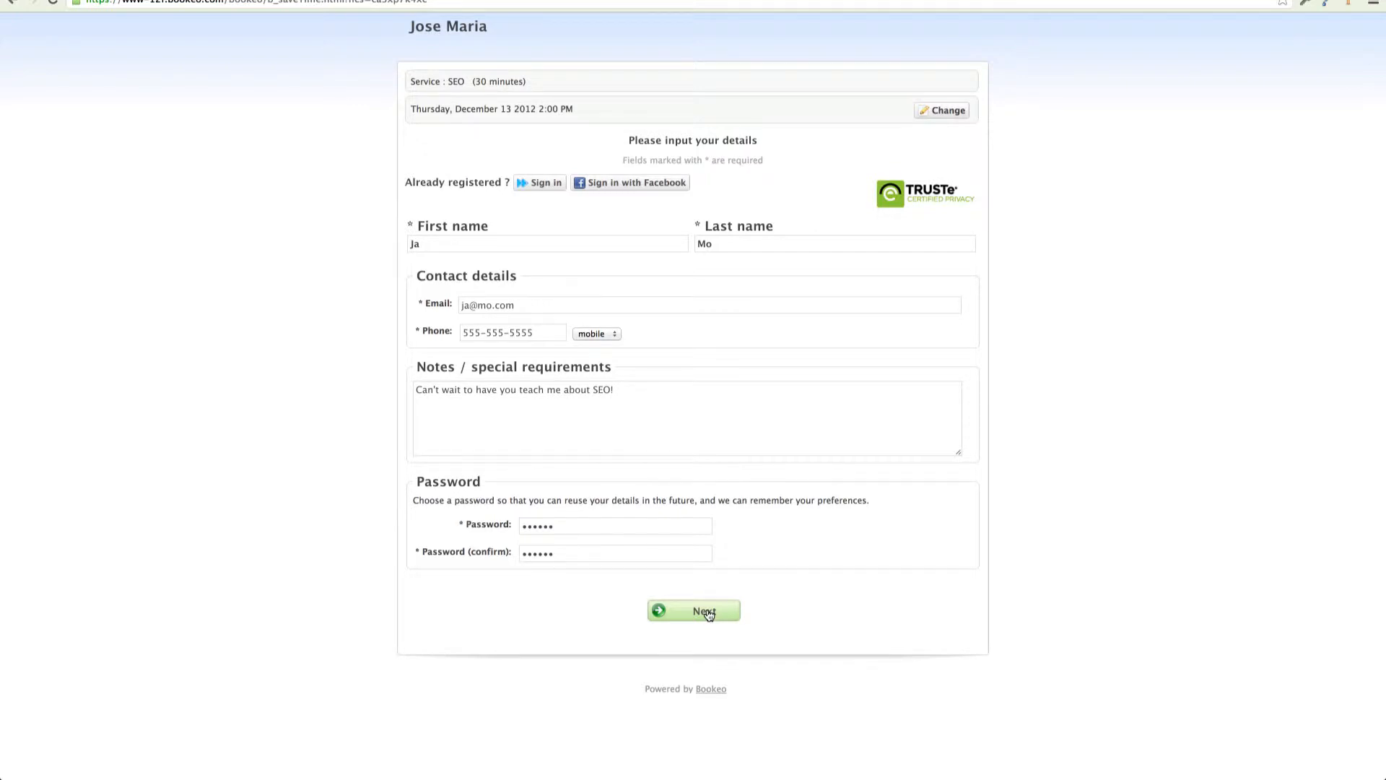
Submit the customer details and confirm the 2:00 PM SEO booking.
{"action": "left_click", "coordinate": [693, 609]}
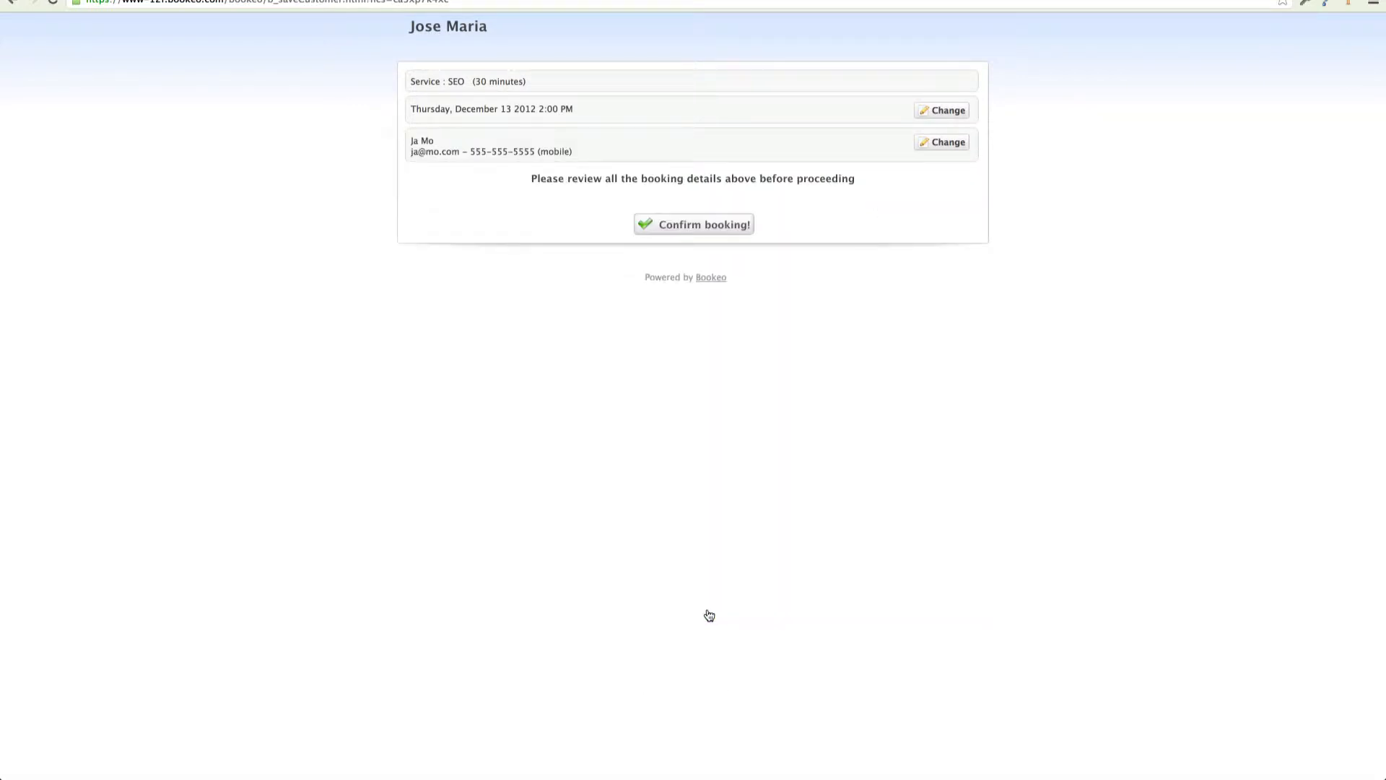
{"action": "mouse_move", "coordinate": [562, 147]}
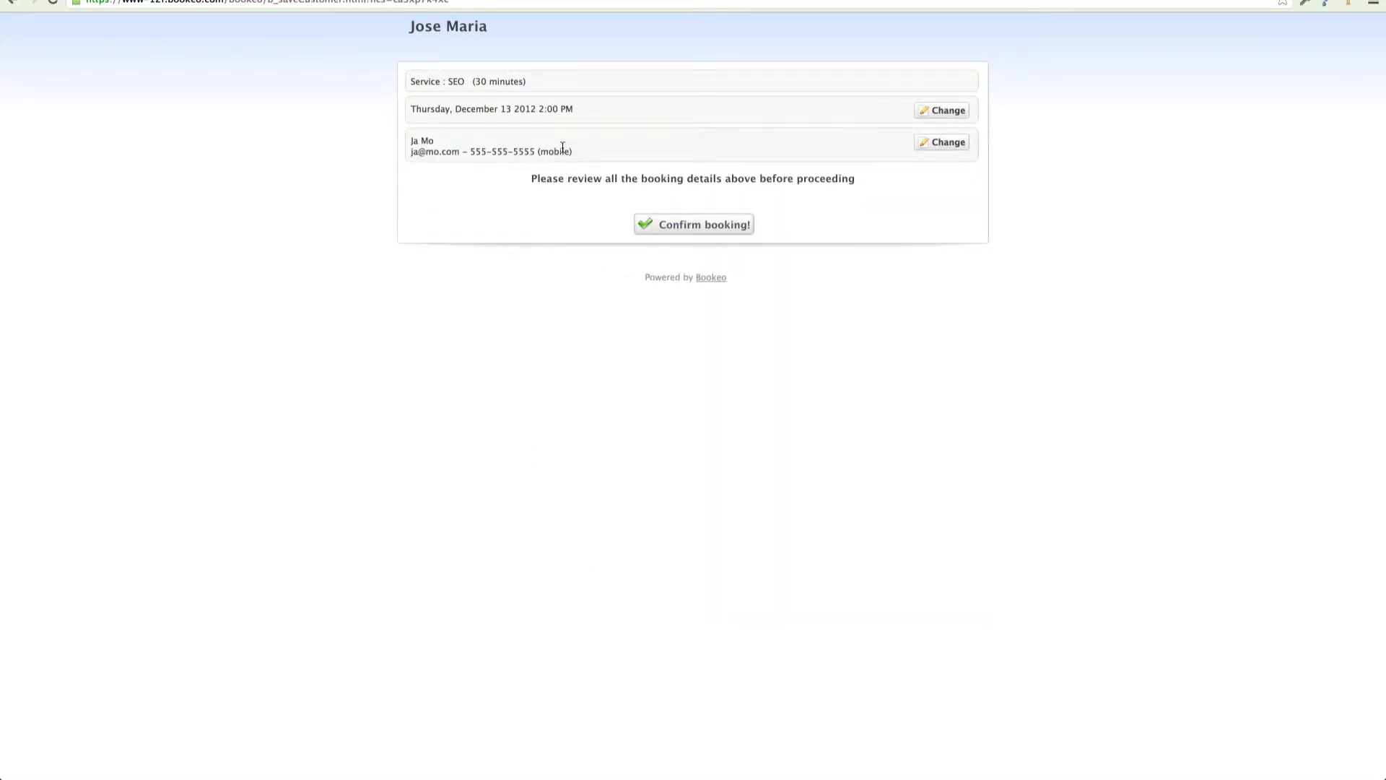
{"action": "left_click", "coordinate": [693, 224]}
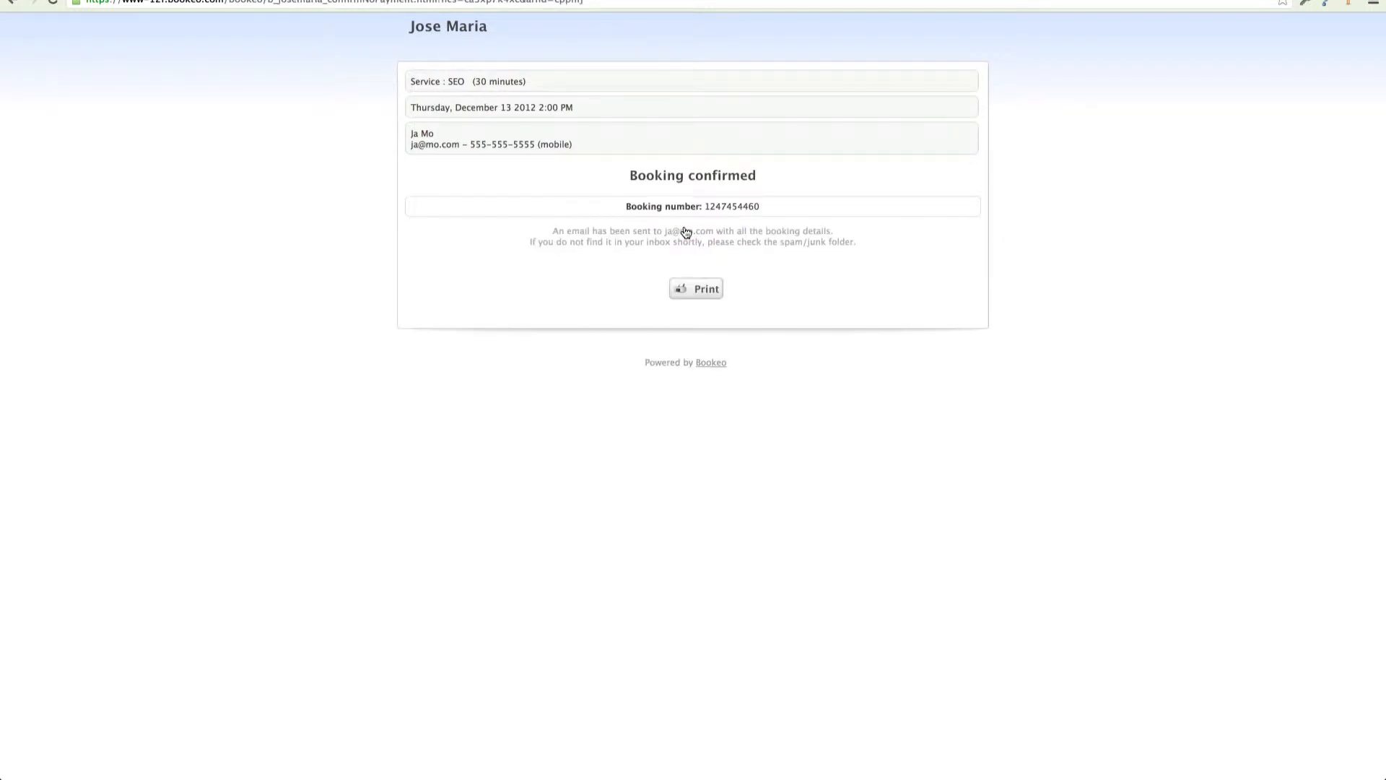
{"action": "mouse_move", "coordinate": [685, 231]}
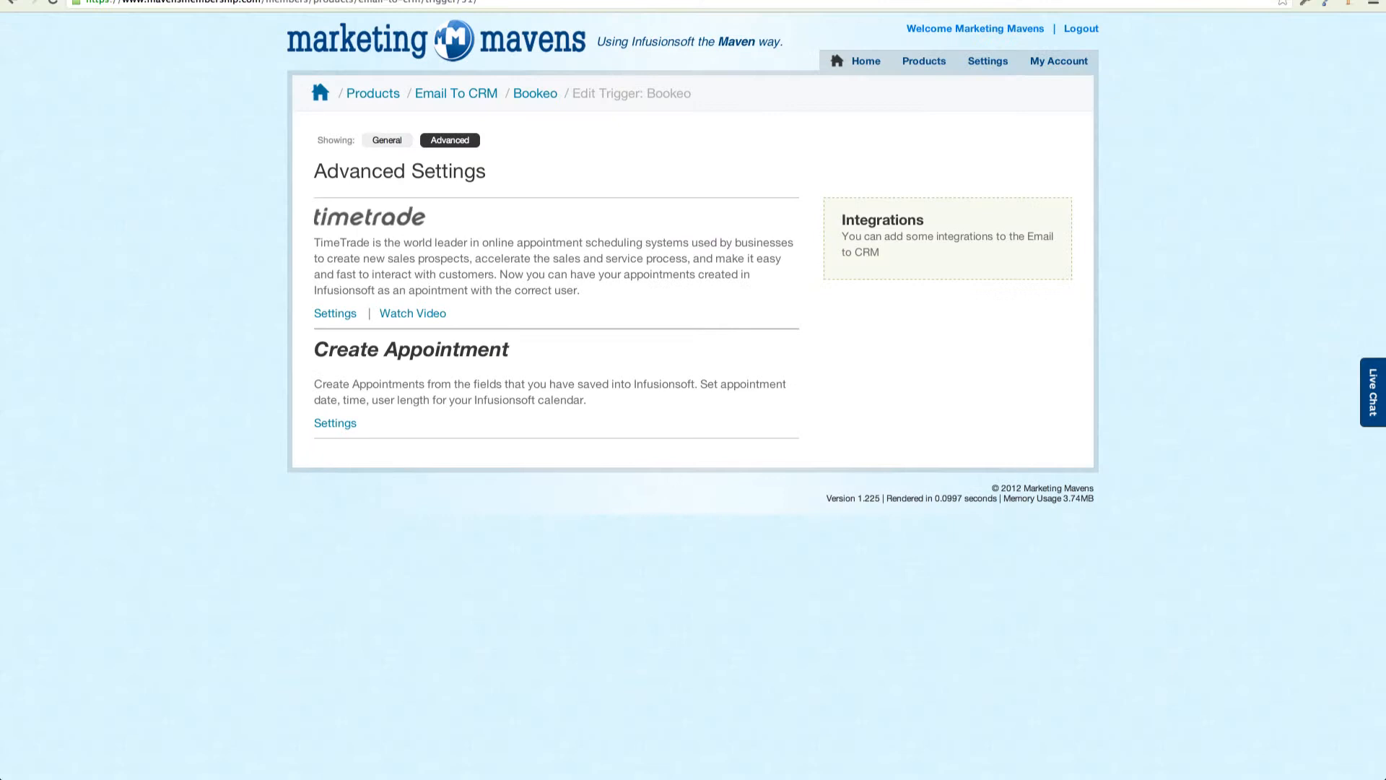
{"action": "mouse_move", "coordinate": [534, 92]}
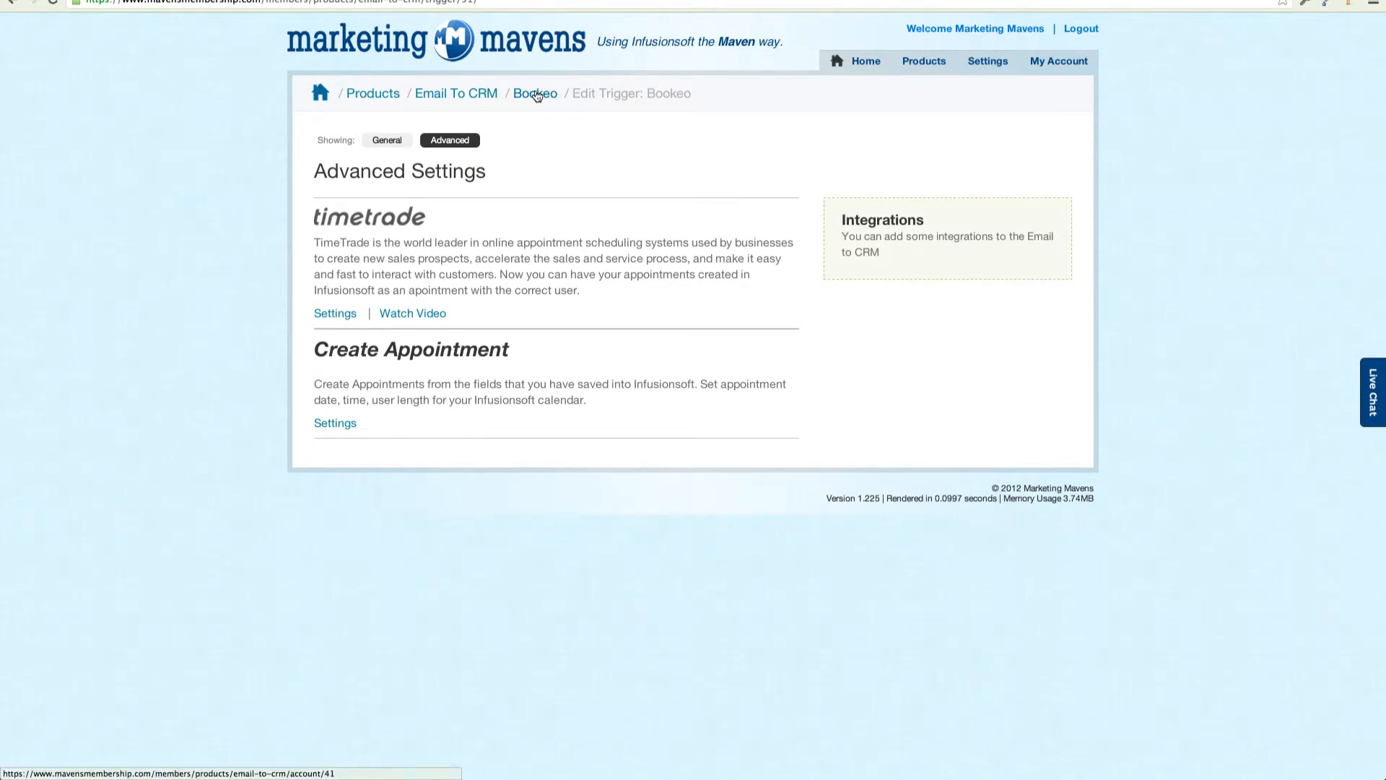
Reach the Bookeo account's email history and select the 'New booking - Ja Mo' subject.
{"action": "left_click", "coordinate": [534, 92]}
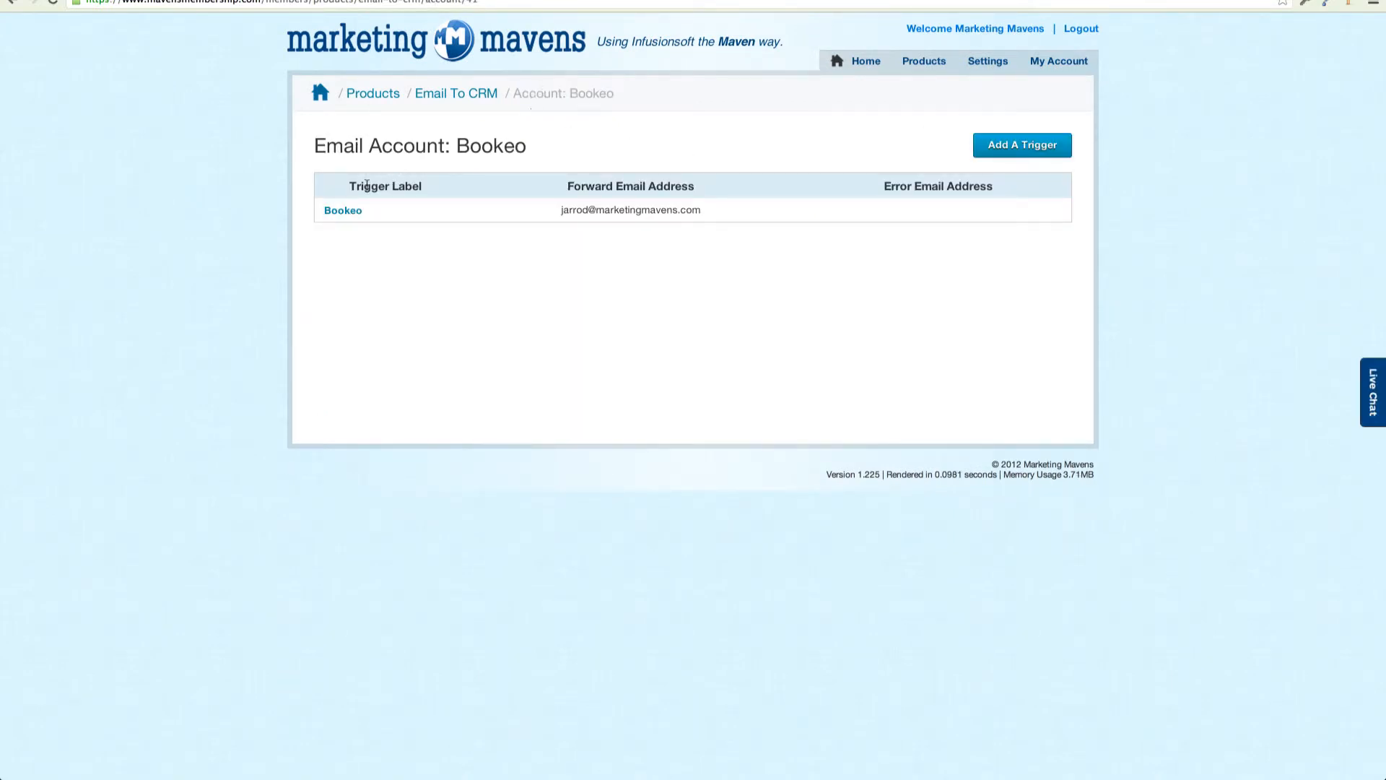
{"action": "left_click", "coordinate": [343, 209]}
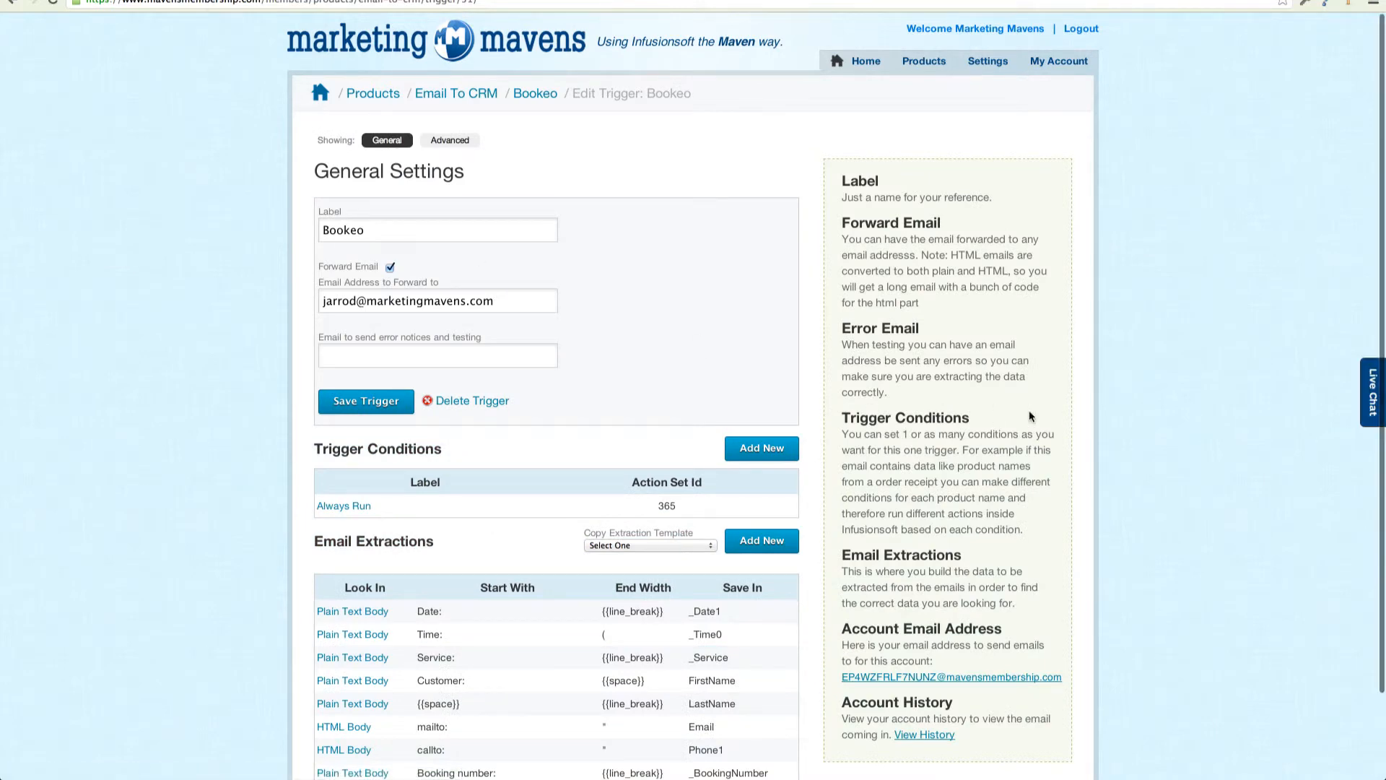
{"action": "scroll", "scroll_direction": "down", "scroll_amount": 3}
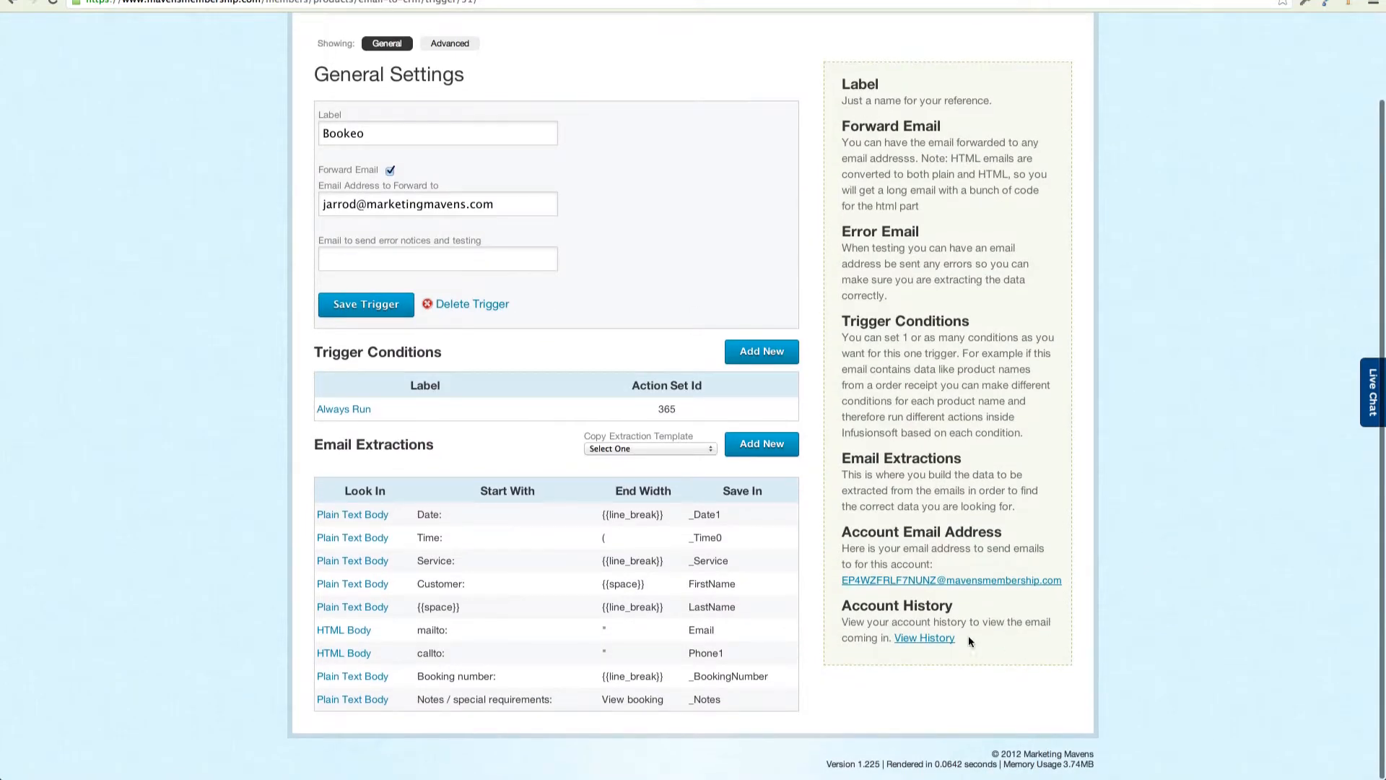
{"action": "left_click", "coordinate": [924, 636]}
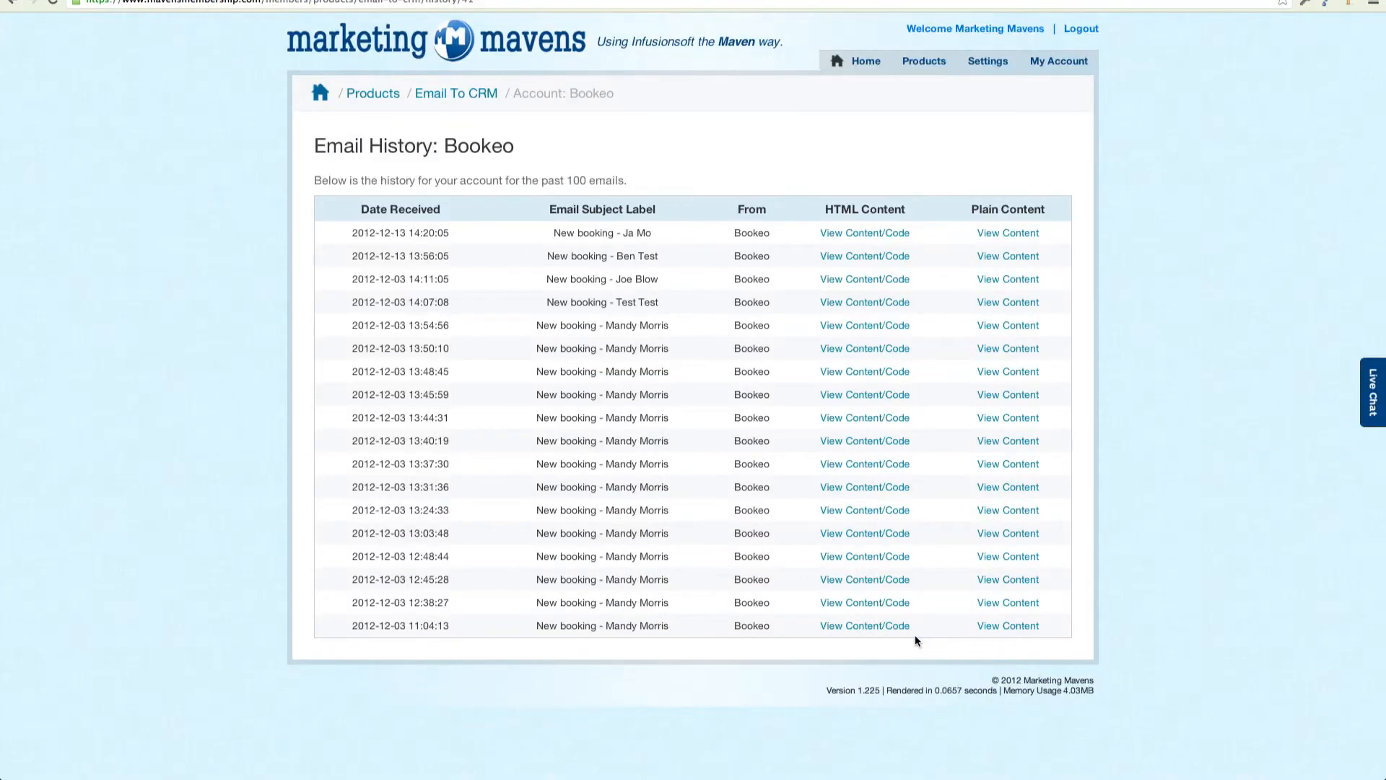
{"action": "double_click", "coordinate": [601, 233]}
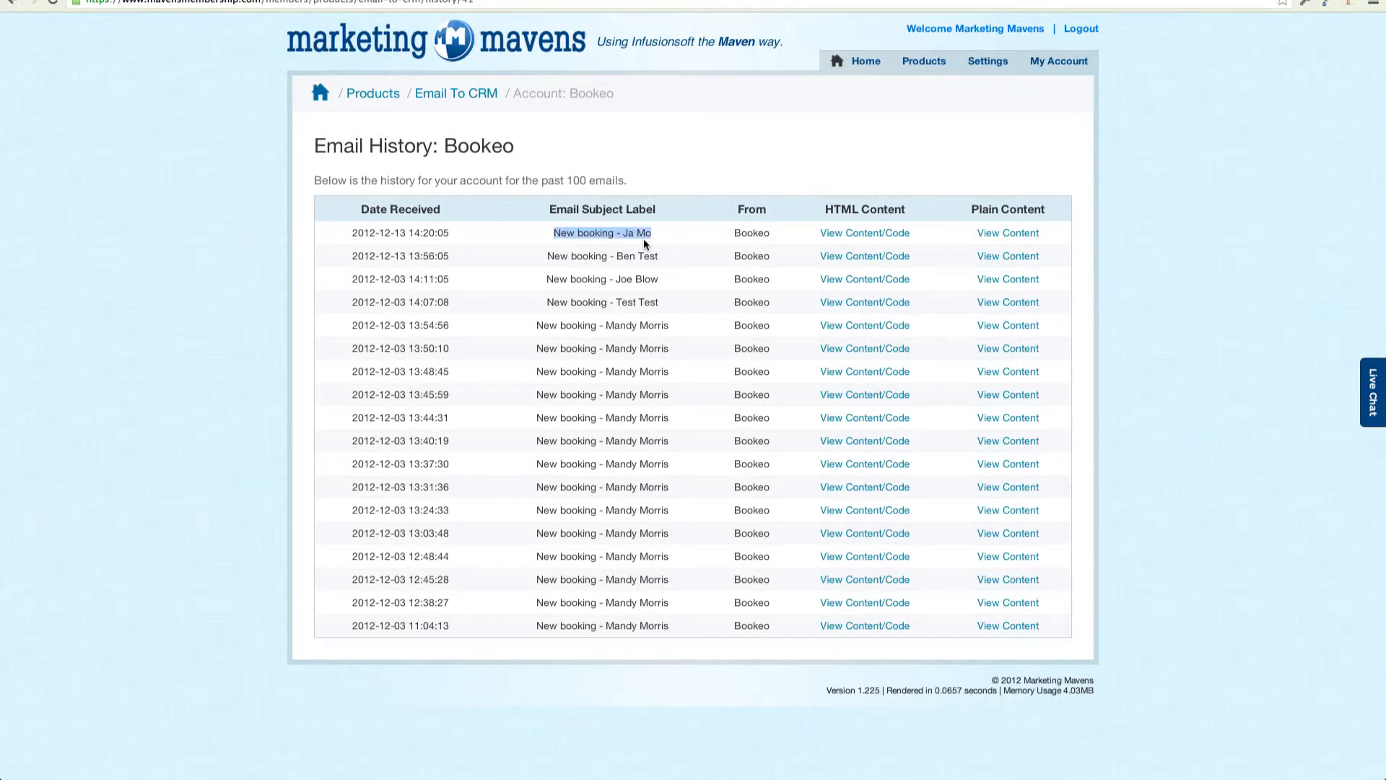
{"action": "mouse_move", "coordinate": [863, 110]}
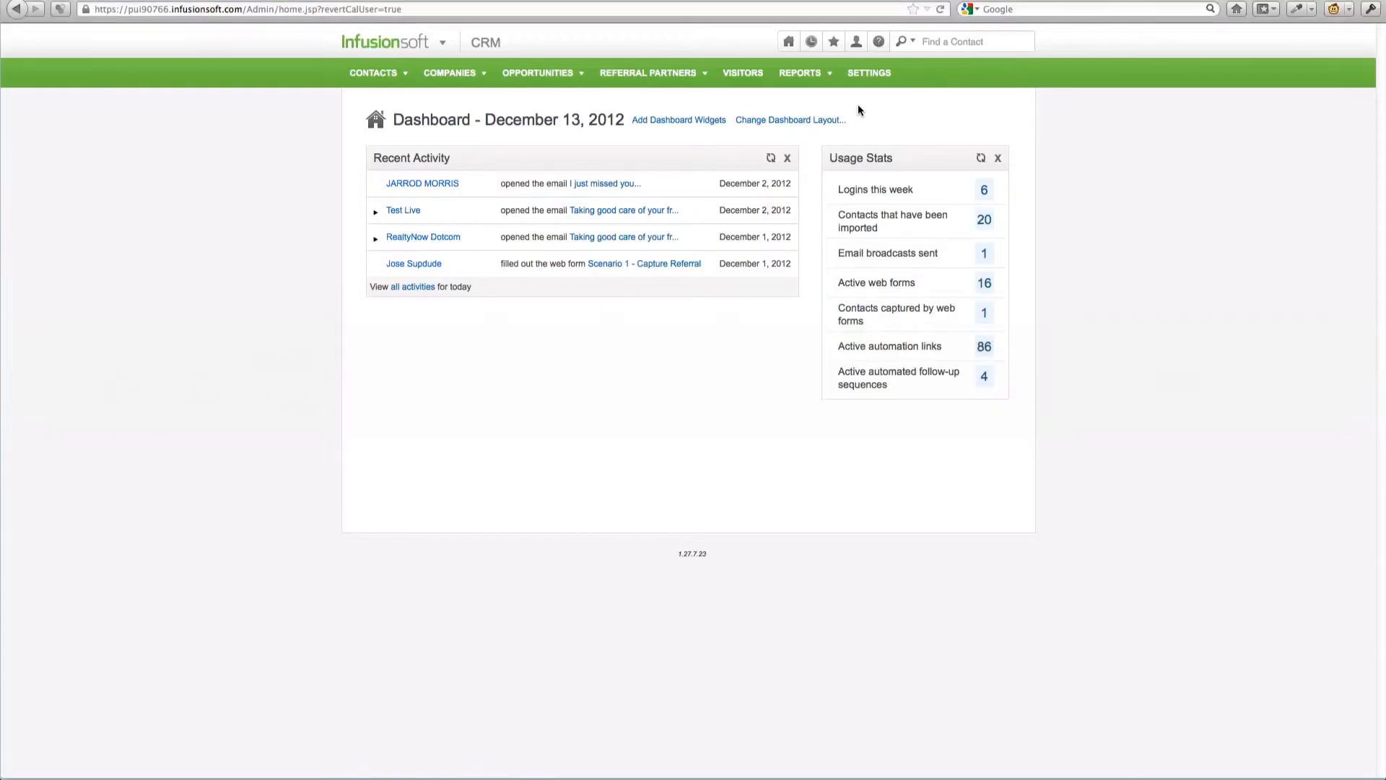
Search contacts for 'ja mo' and open the Ja Mo record.
{"action": "left_click", "coordinate": [971, 40]}
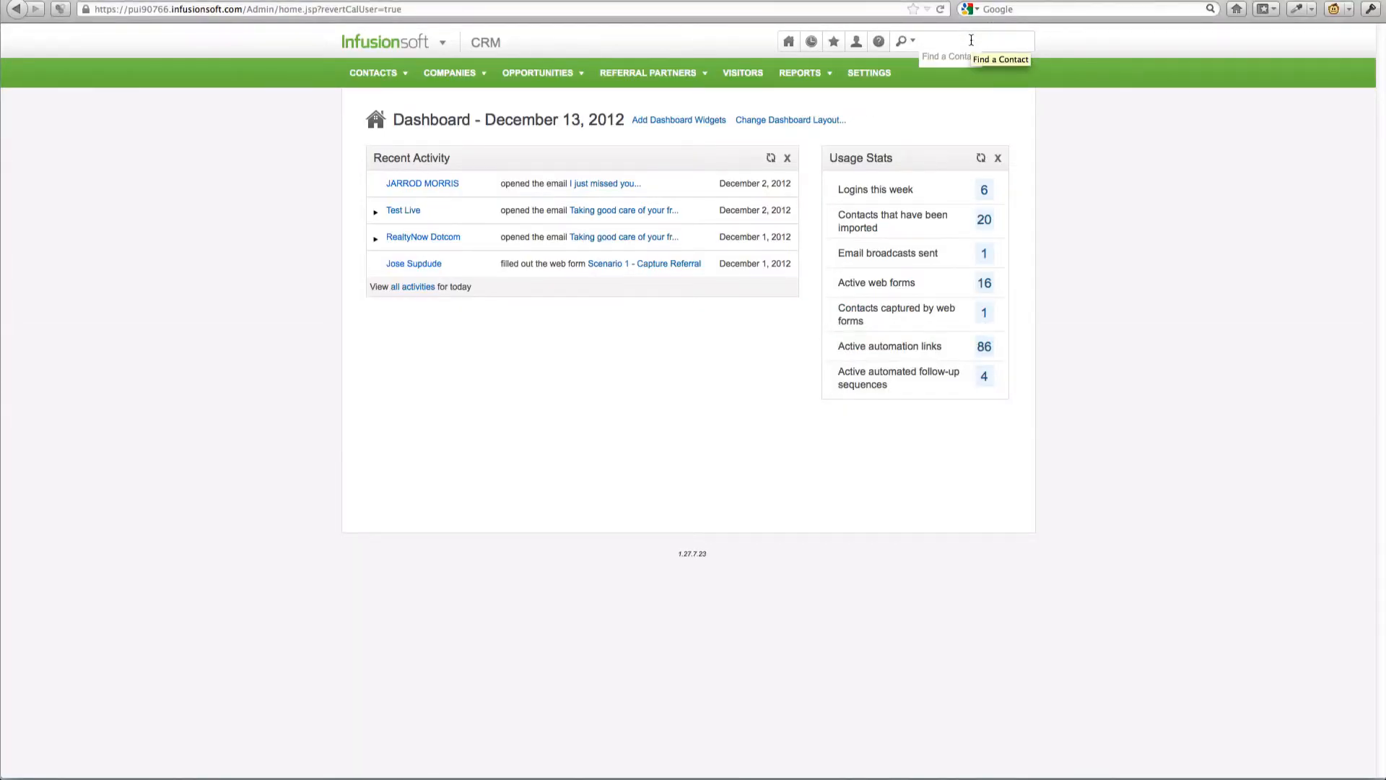
{"action": "type", "text": "ja mo"}
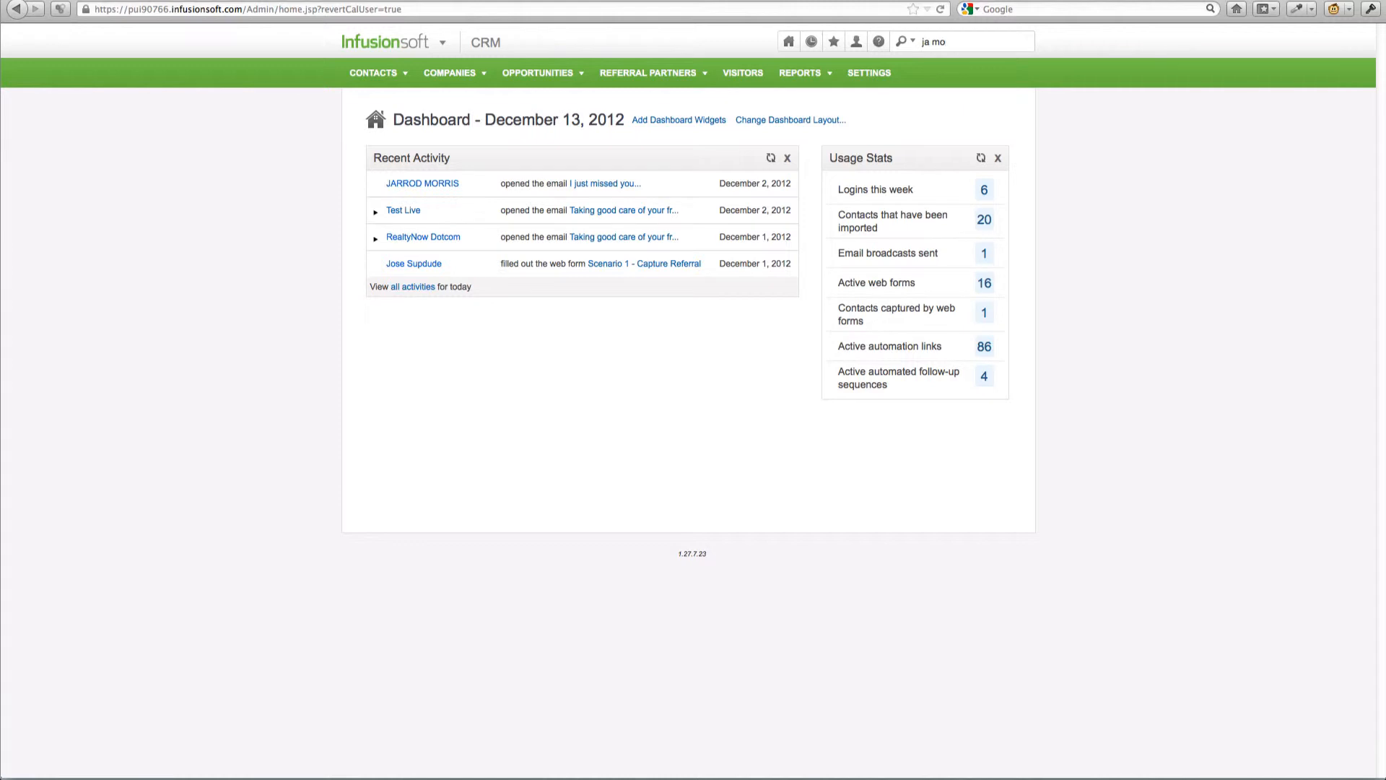
{"action": "key", "text": "Return"}
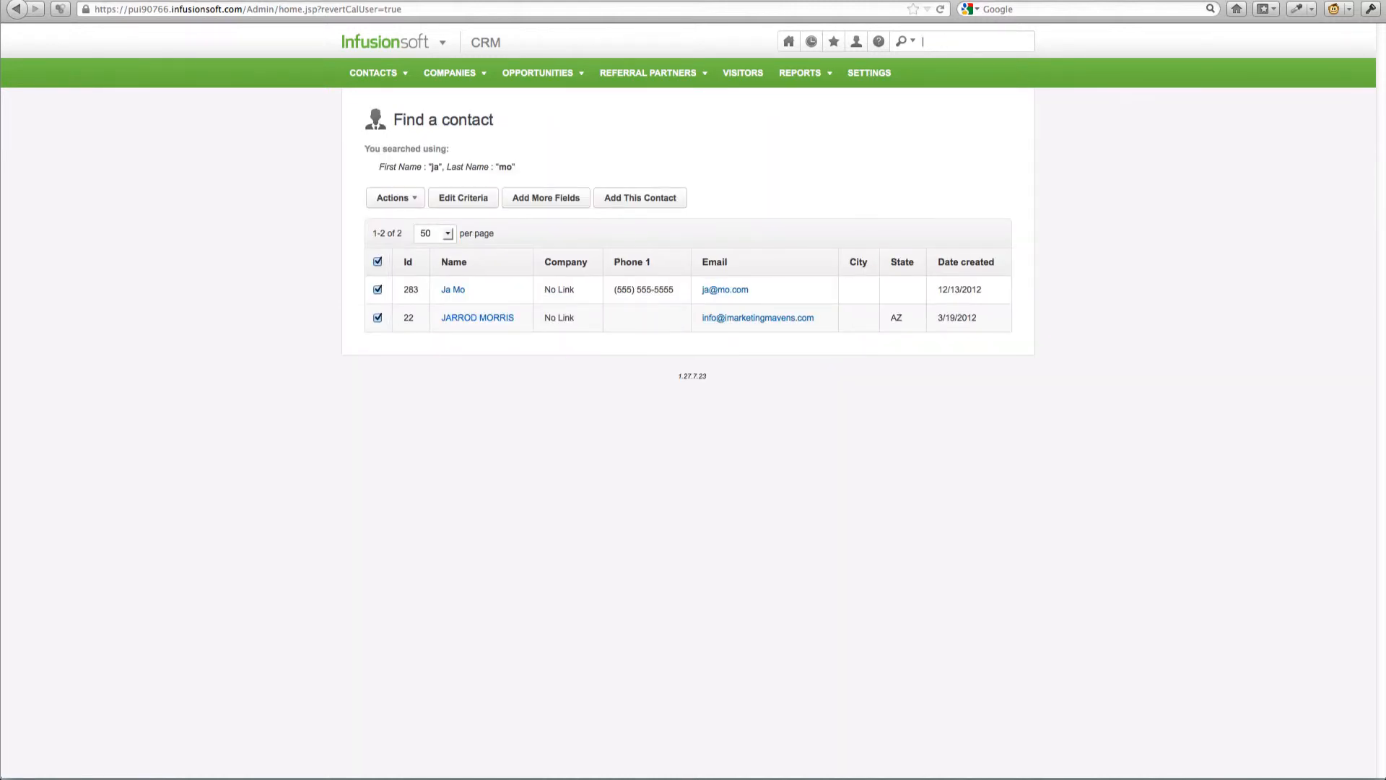
{"action": "mouse_move", "coordinate": [461, 290]}
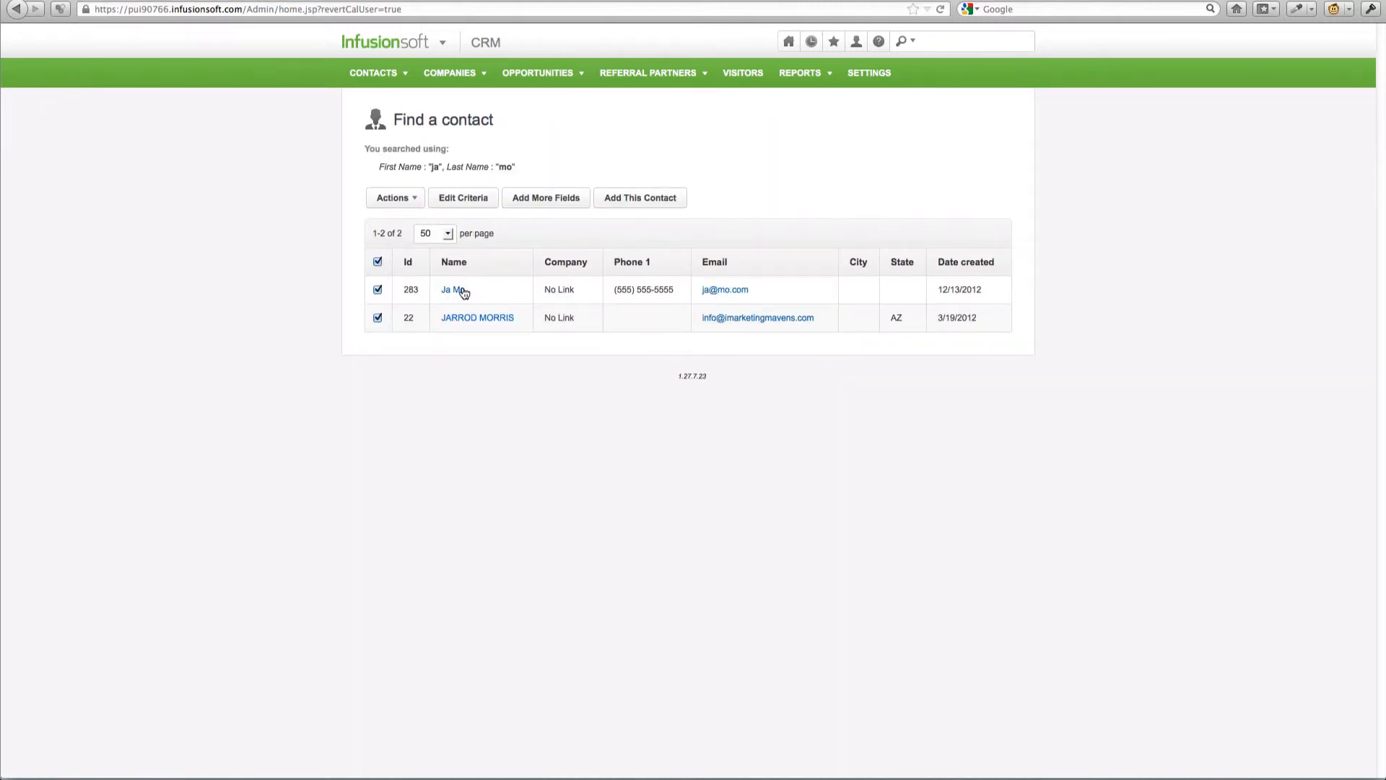
{"action": "left_click", "coordinate": [452, 289]}
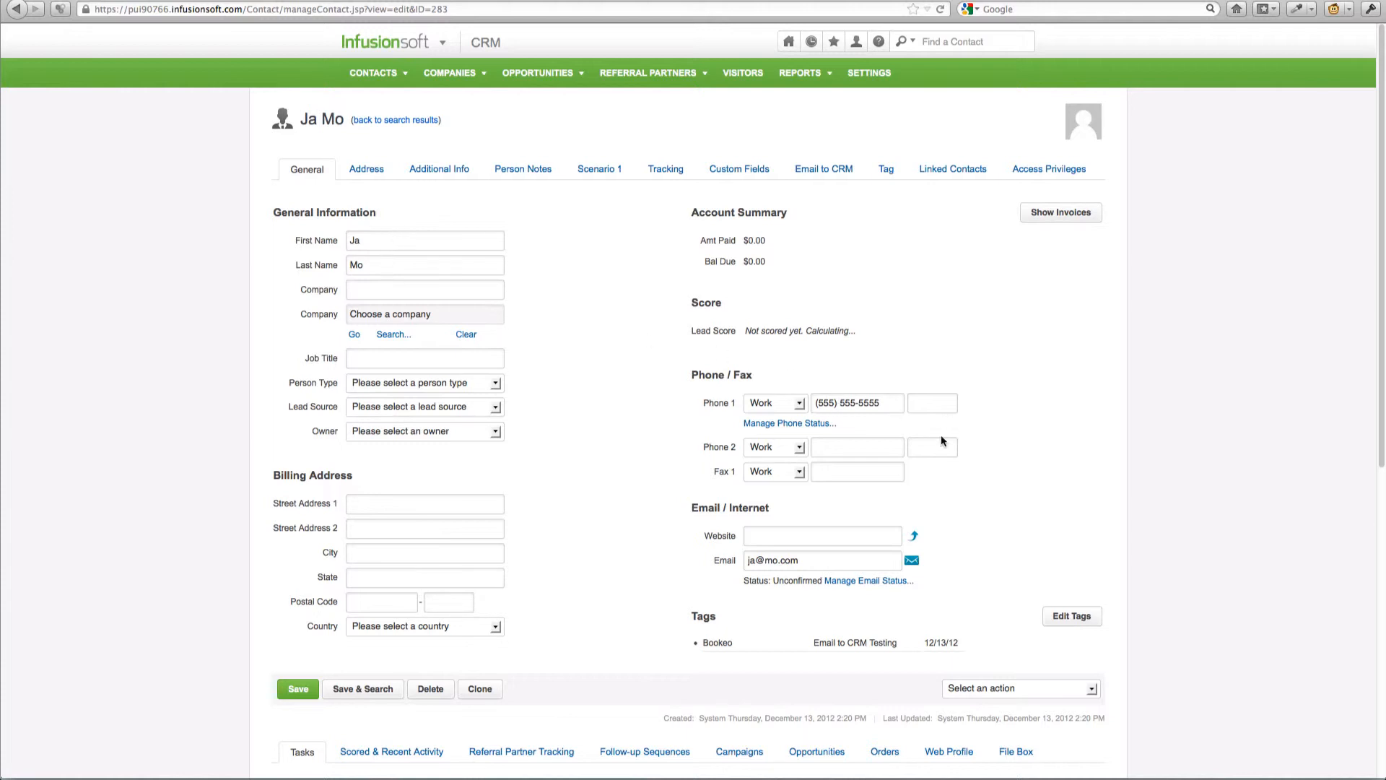
{"action": "mouse_move", "coordinate": [703, 650]}
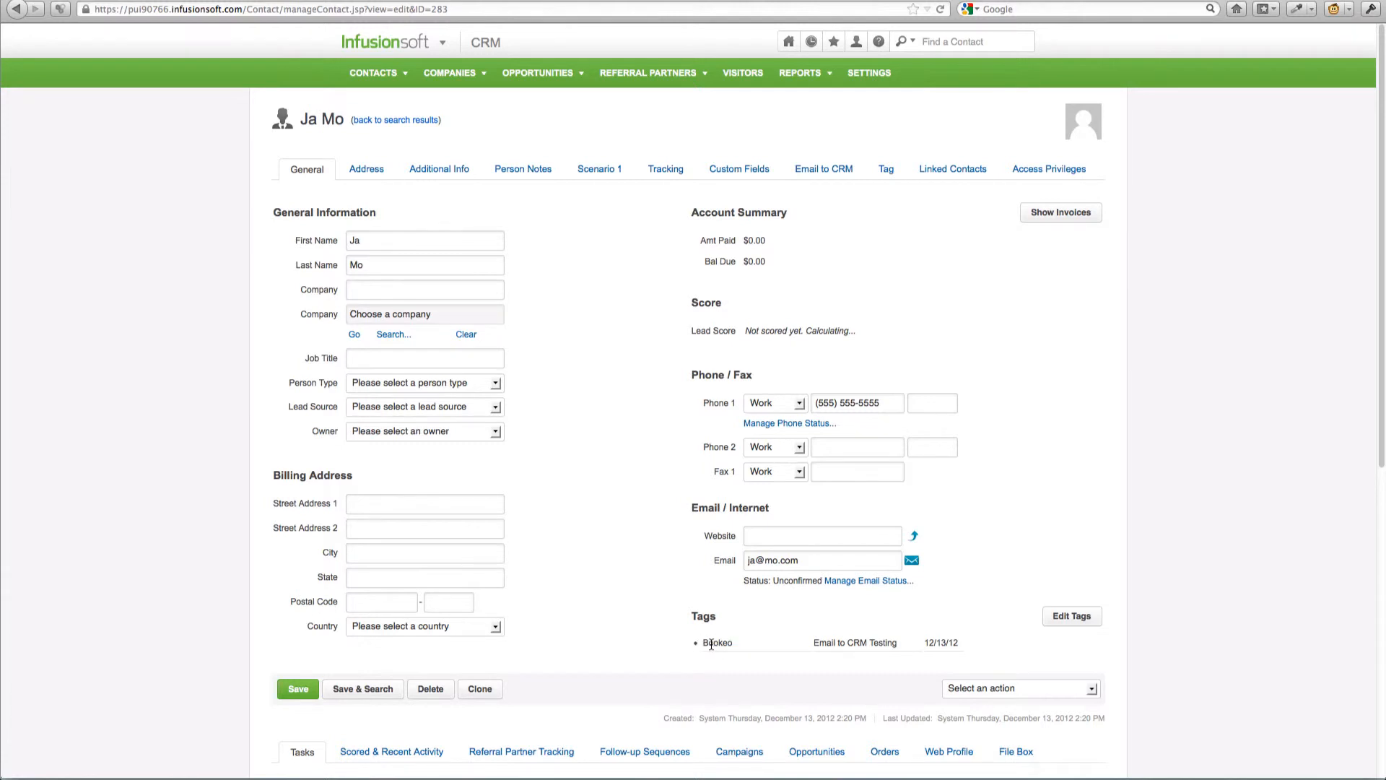
{"action": "mouse_move", "coordinate": [758, 645]}
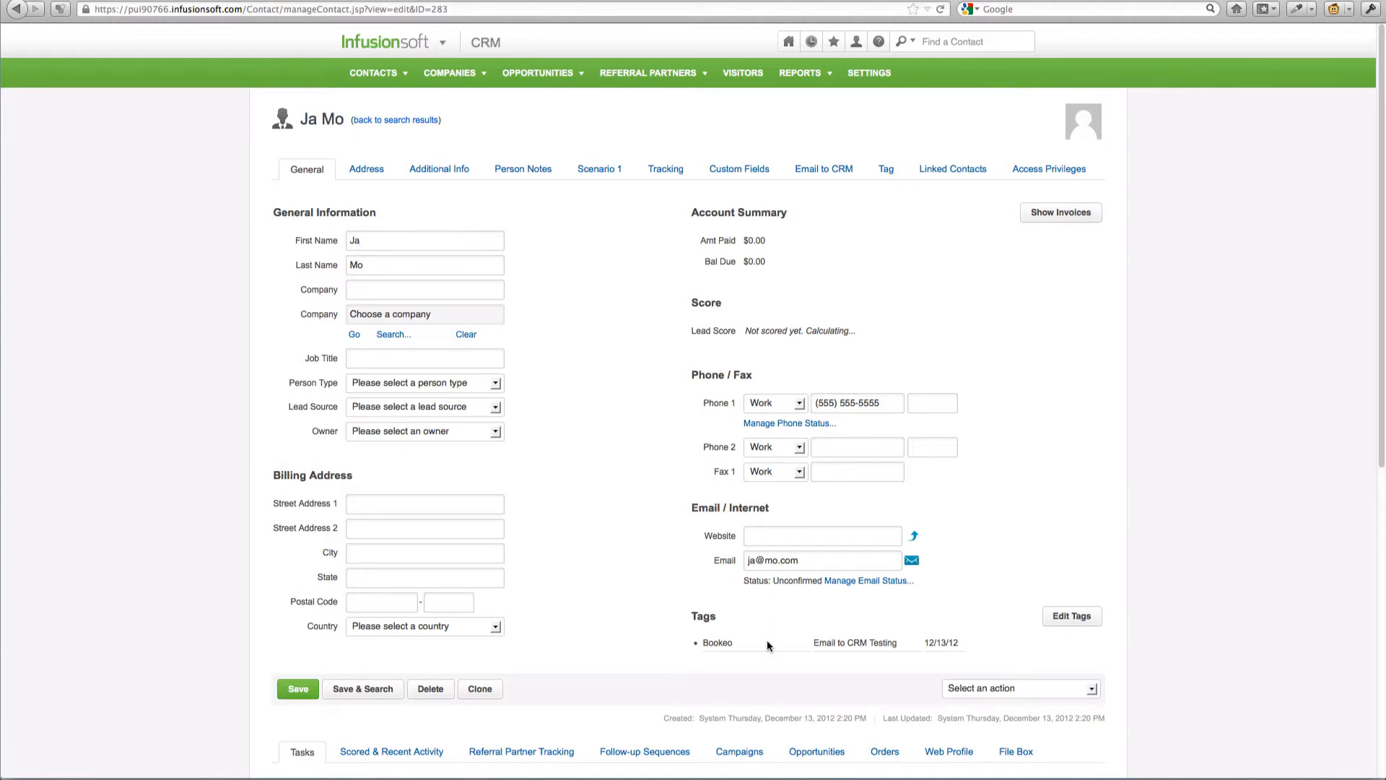
{"action": "mouse_move", "coordinate": [732, 332]}
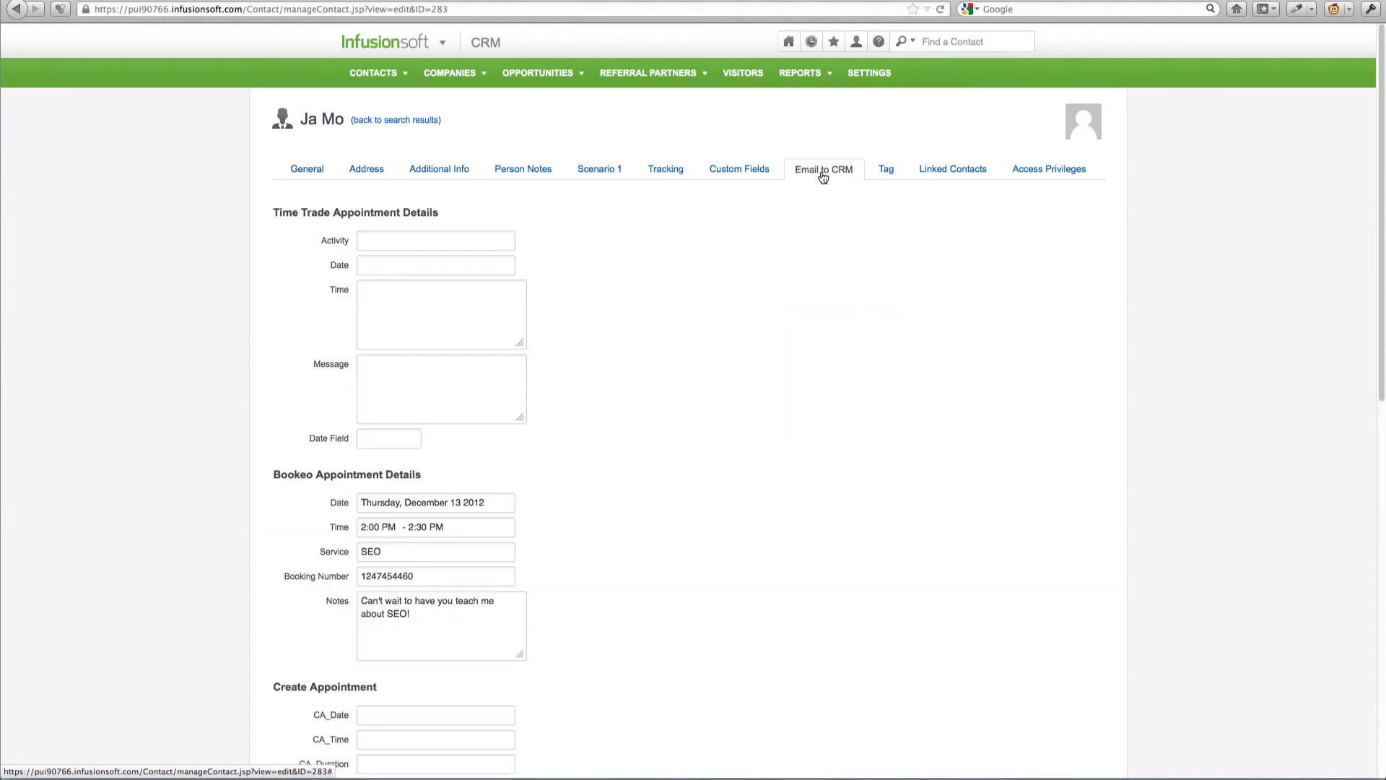
Show Ja Mo's Email to CRM fields with the December 13 2:00–2:30 PM SEO appointment.
{"action": "left_click", "coordinate": [387, 438]}
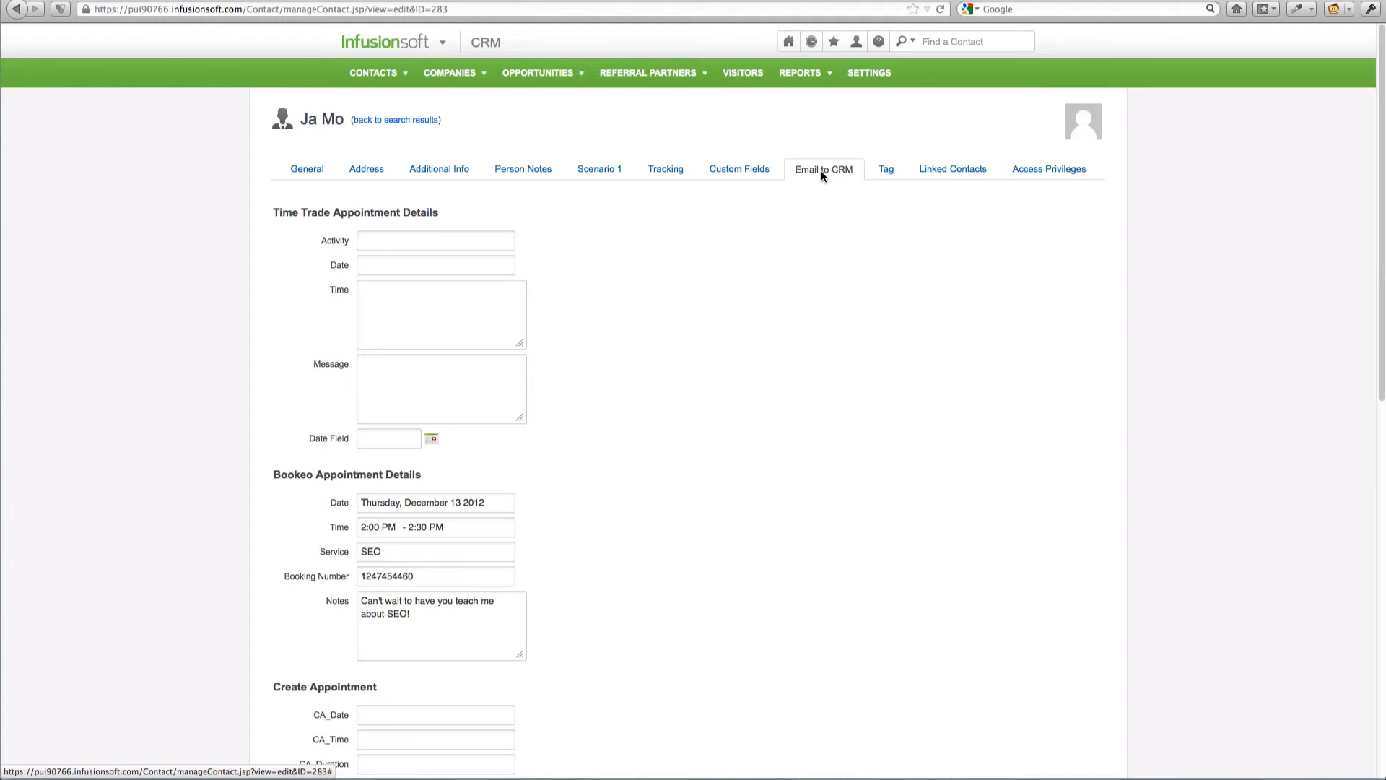
{"action": "mouse_move", "coordinate": [355, 514]}
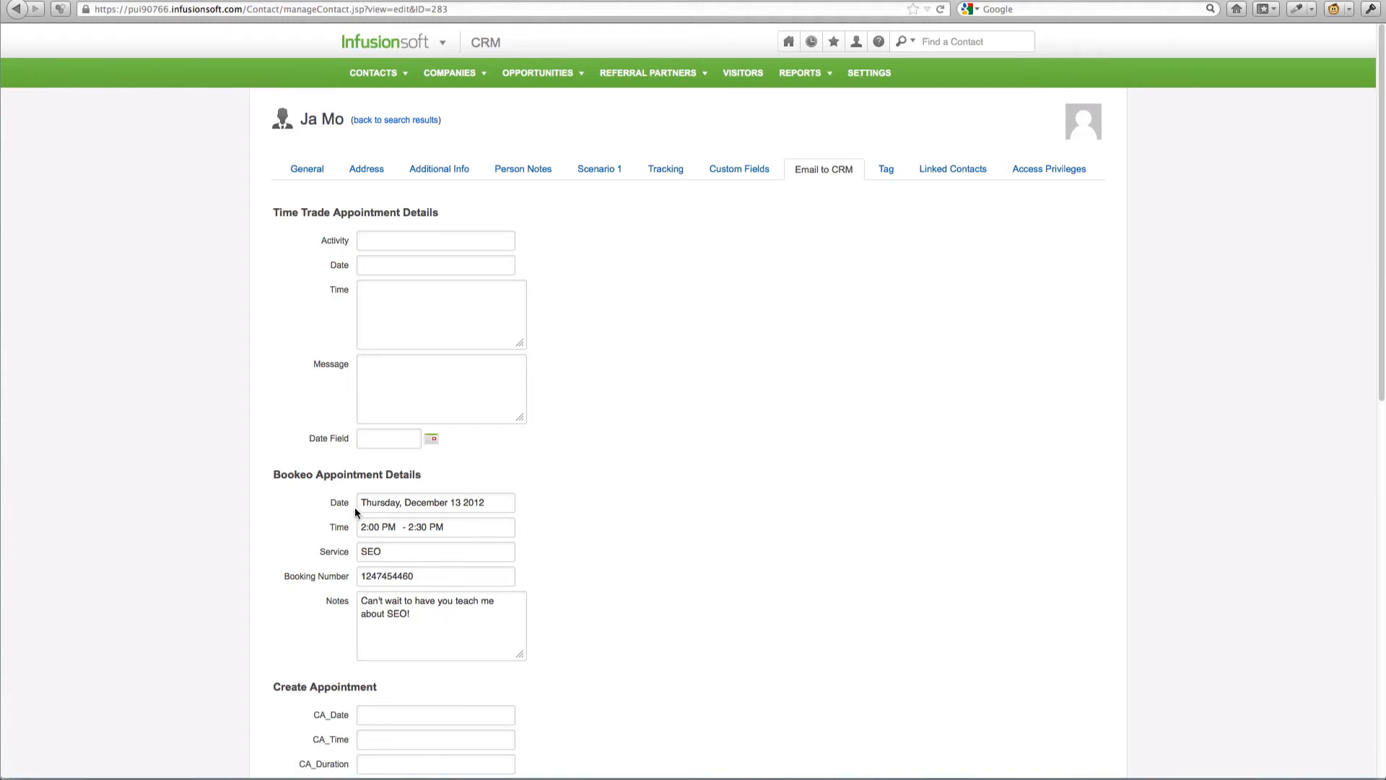
{"action": "mouse_move", "coordinate": [687, 544]}
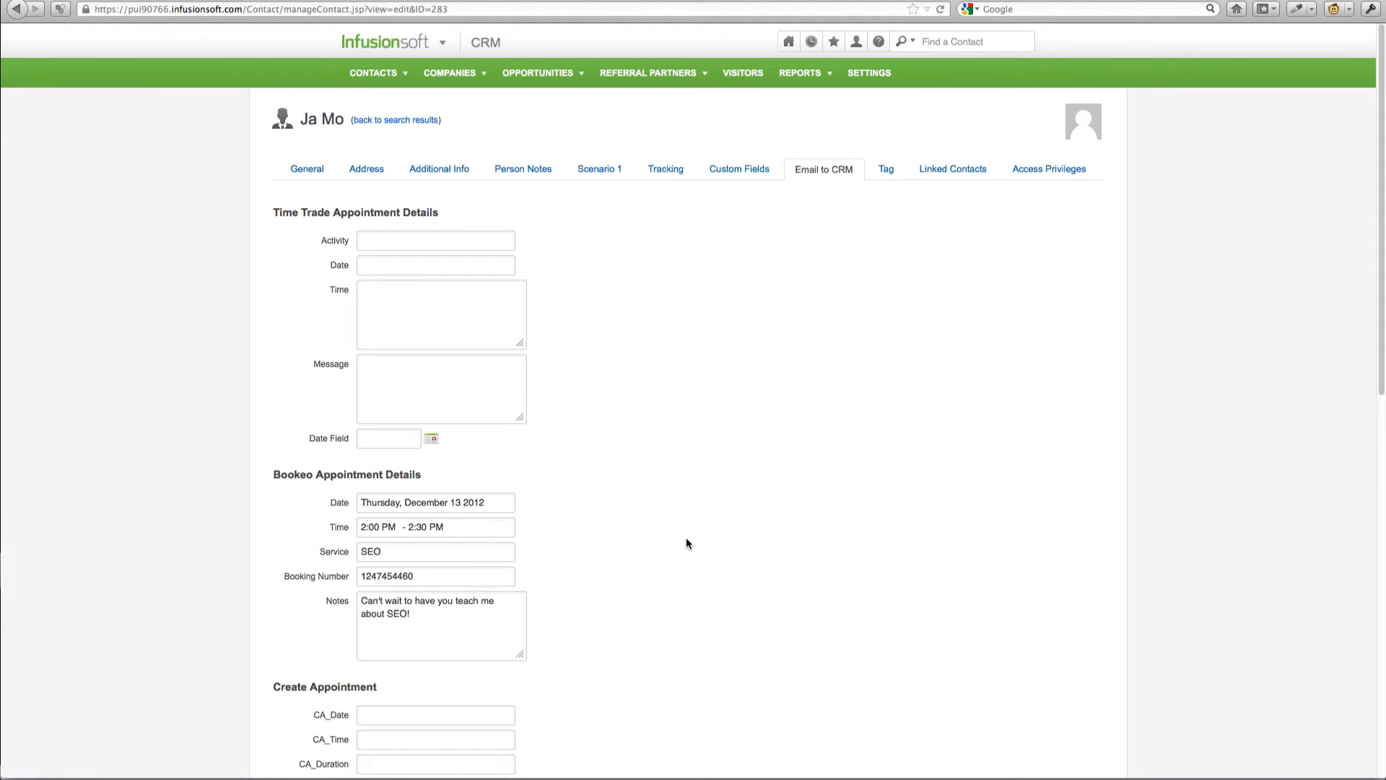
Review the SEO appointment for 12/13/2012 2:00–2:30 PM under Tasks & Appointments, then close it.
{"action": "scroll", "scroll_direction": "down", "scroll_amount": 3}
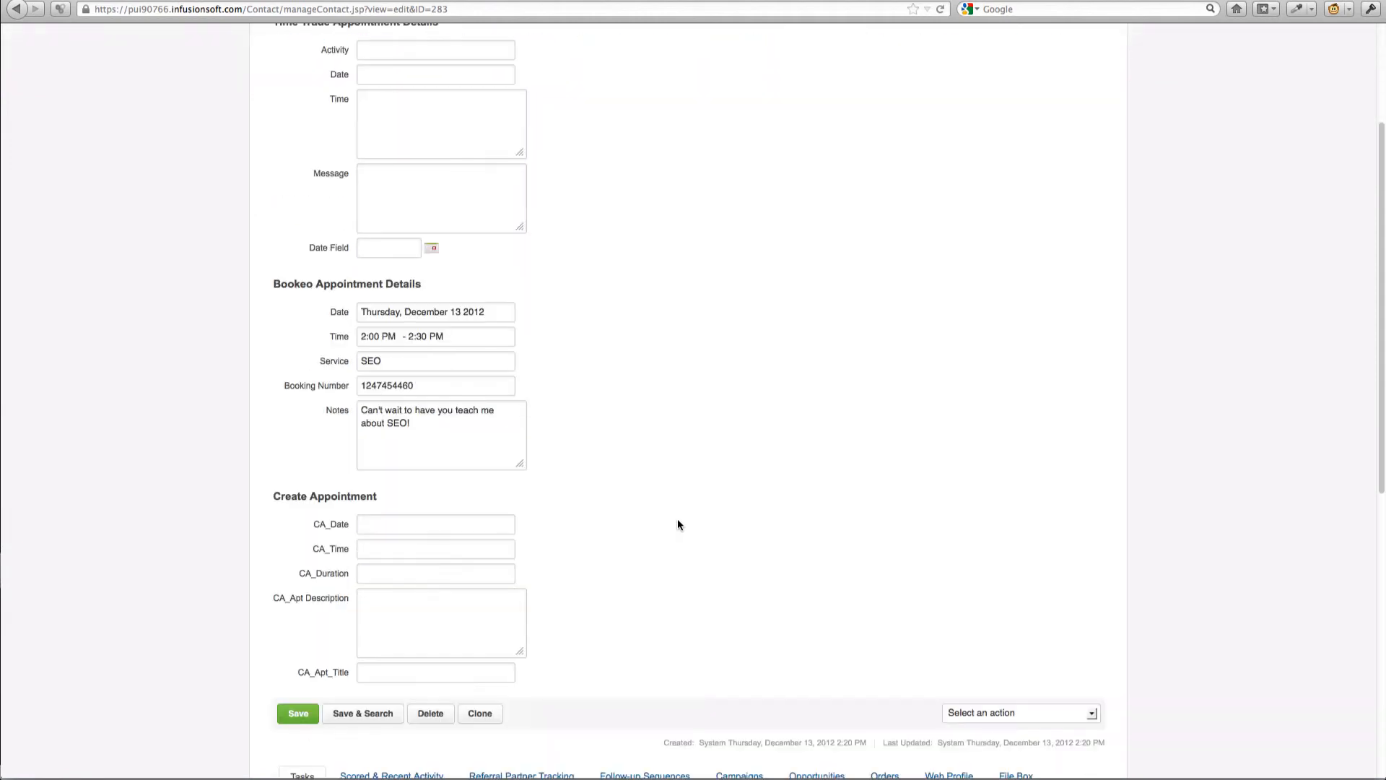
{"action": "scroll", "scroll_direction": "down", "scroll_amount": 3}
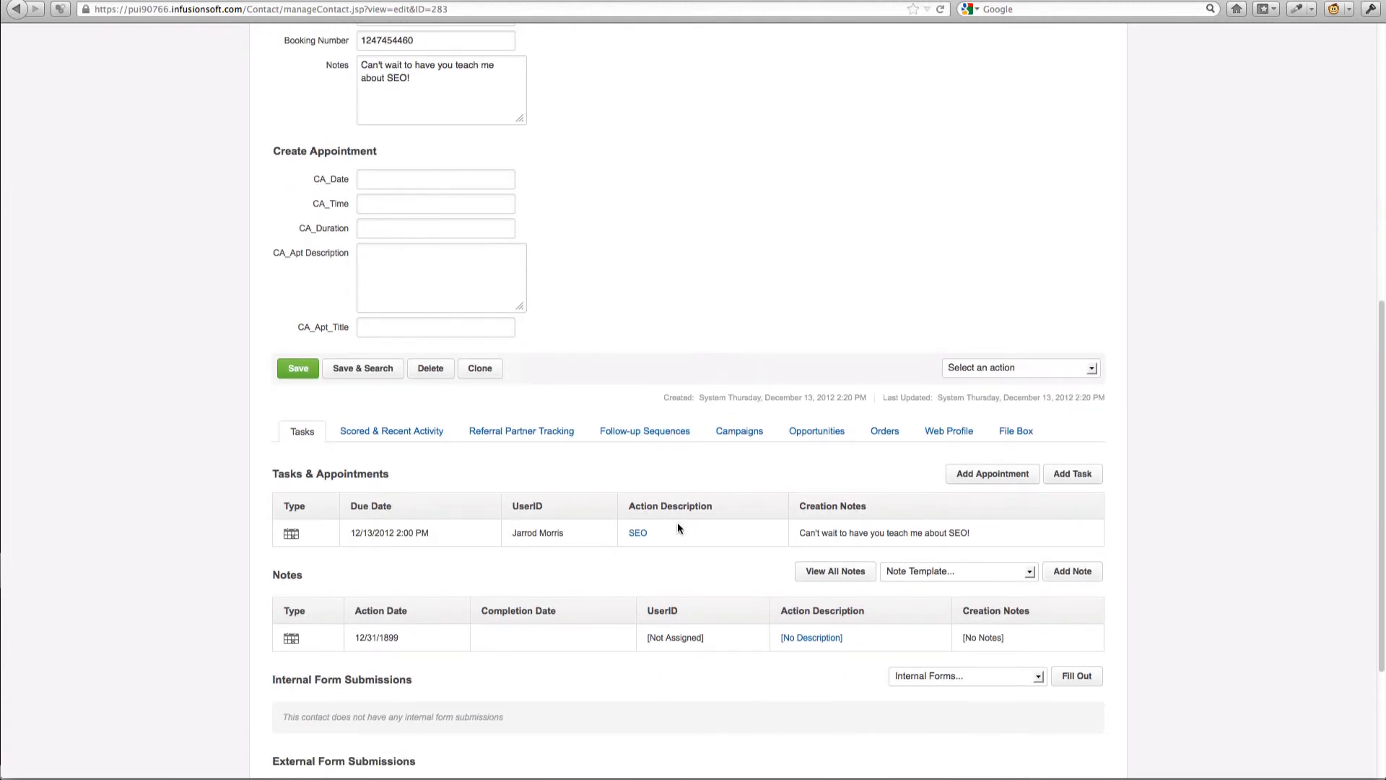
{"action": "mouse_move", "coordinate": [638, 532]}
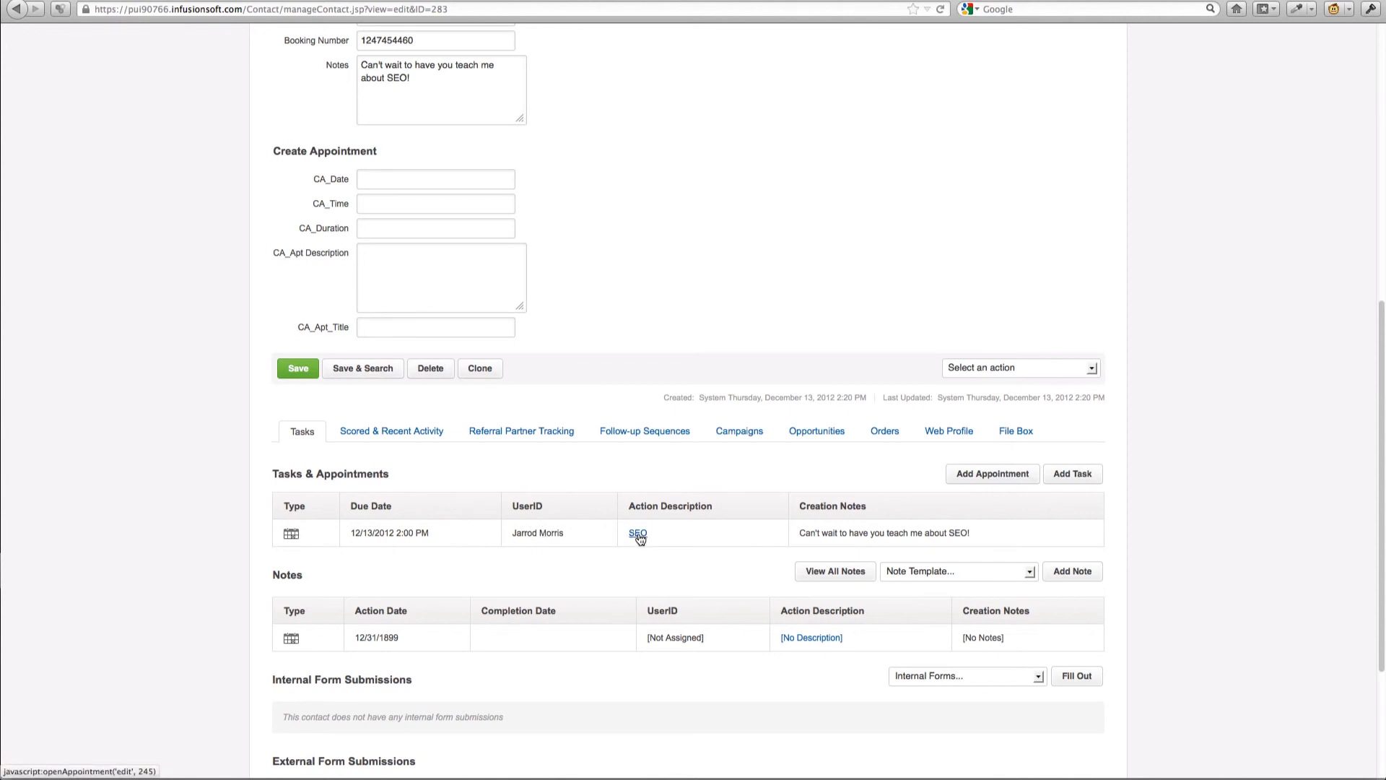
{"action": "left_click", "coordinate": [637, 533]}
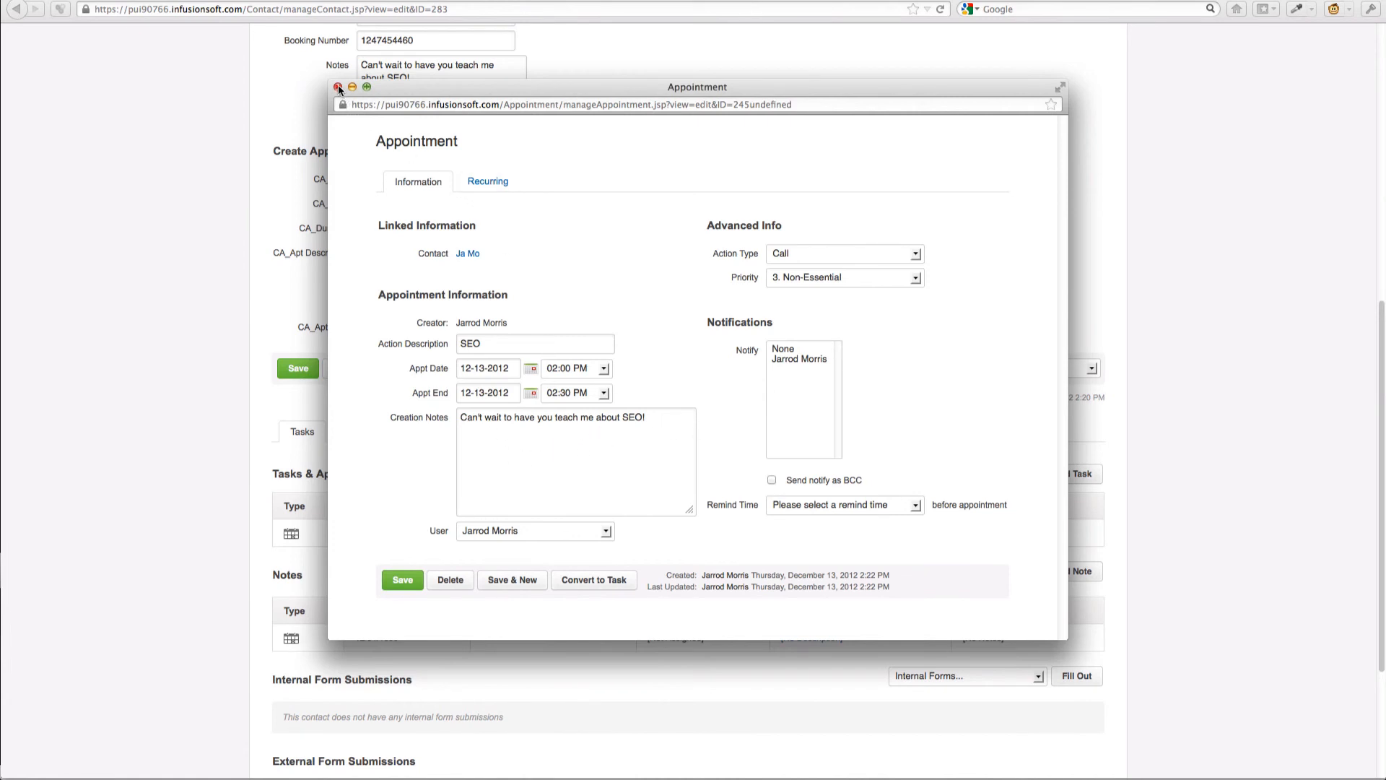
{"action": "left_click", "coordinate": [337, 90]}
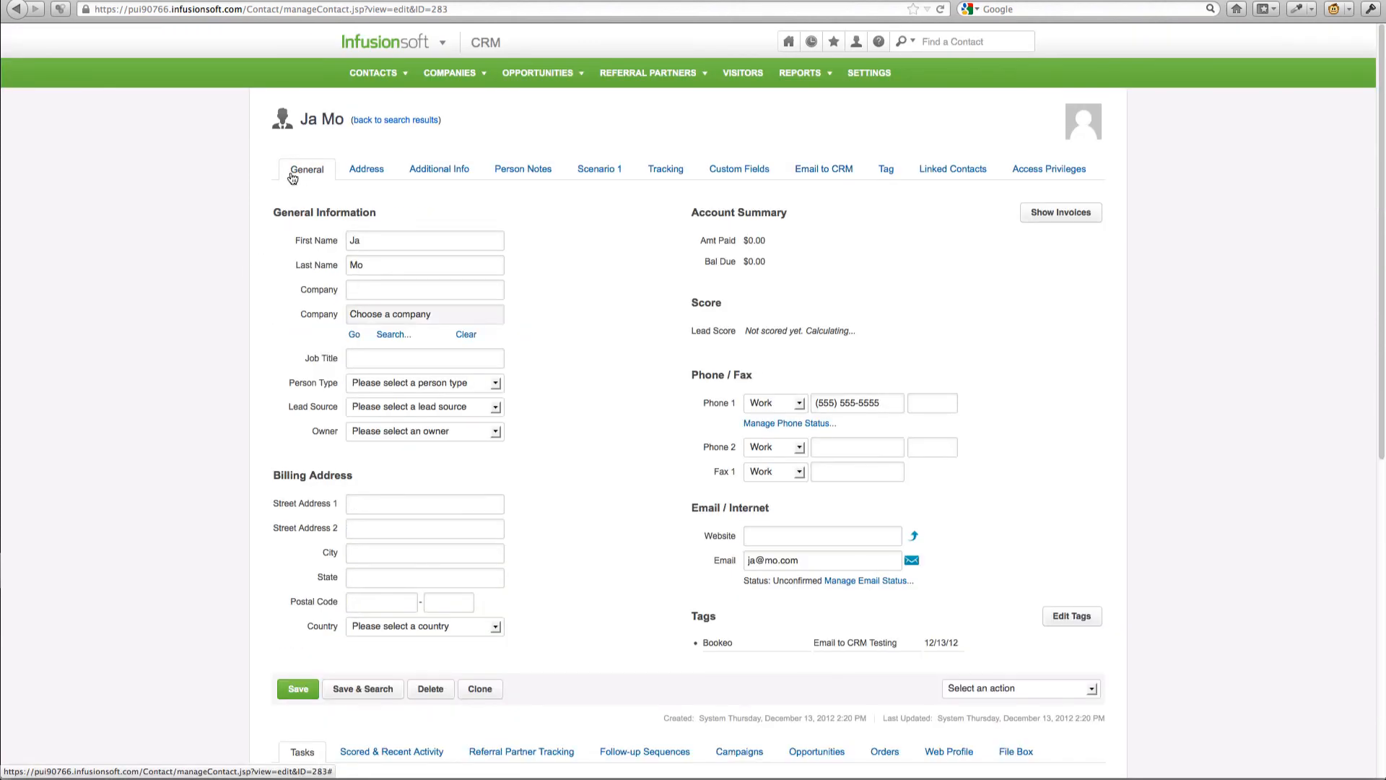
{"action": "mouse_move", "coordinate": [262, 167]}
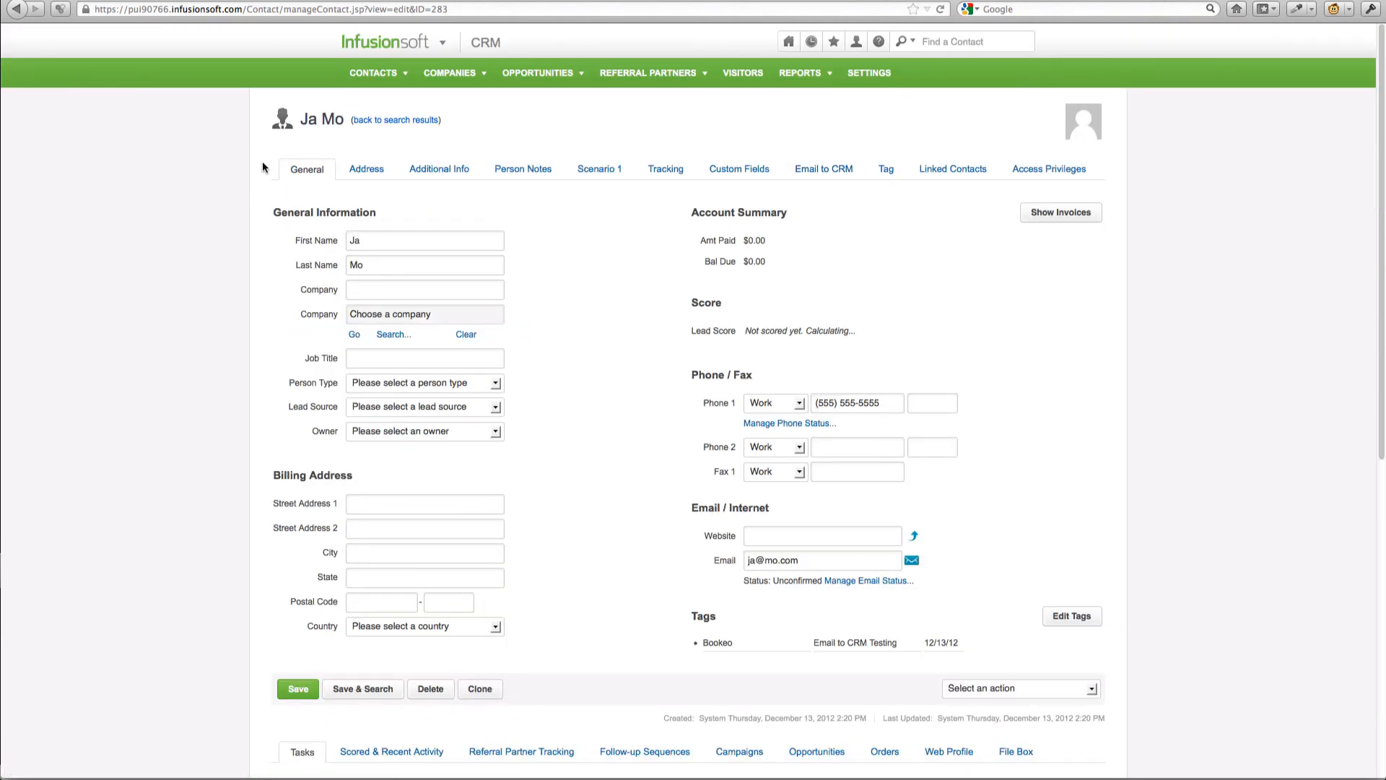